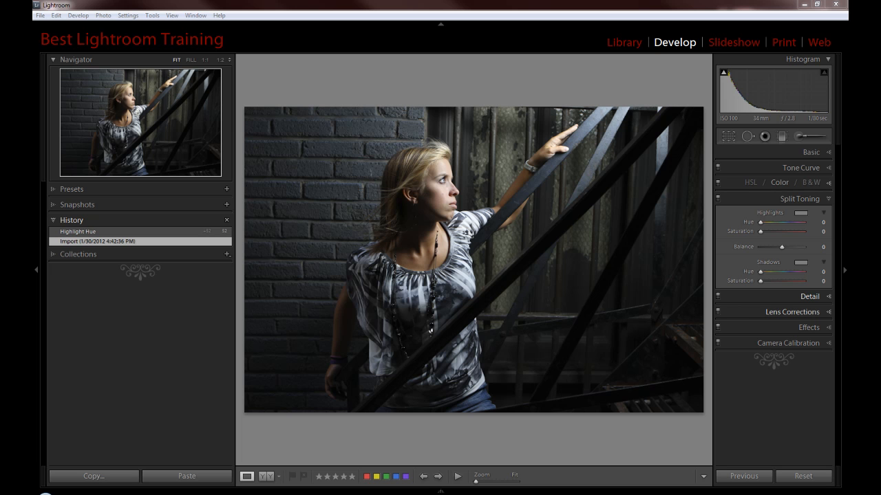
mouse_move(671, 288)
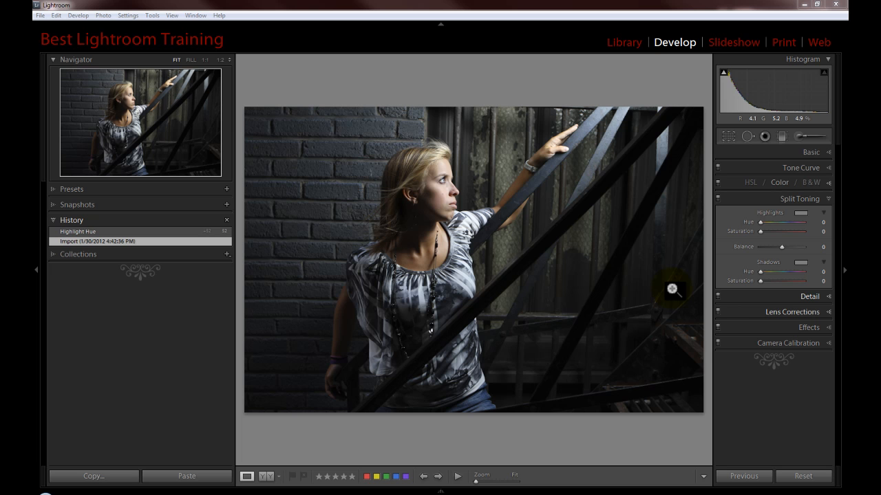
mouse_move(593, 72)
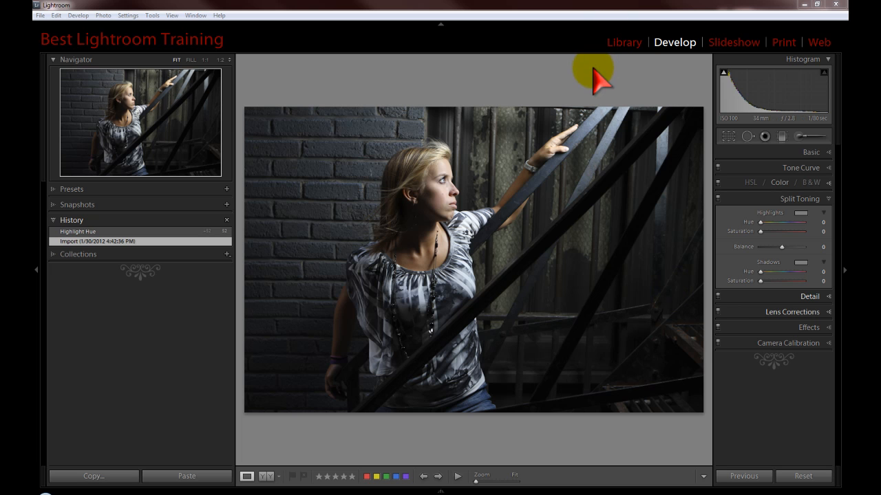
mouse_move(584, 86)
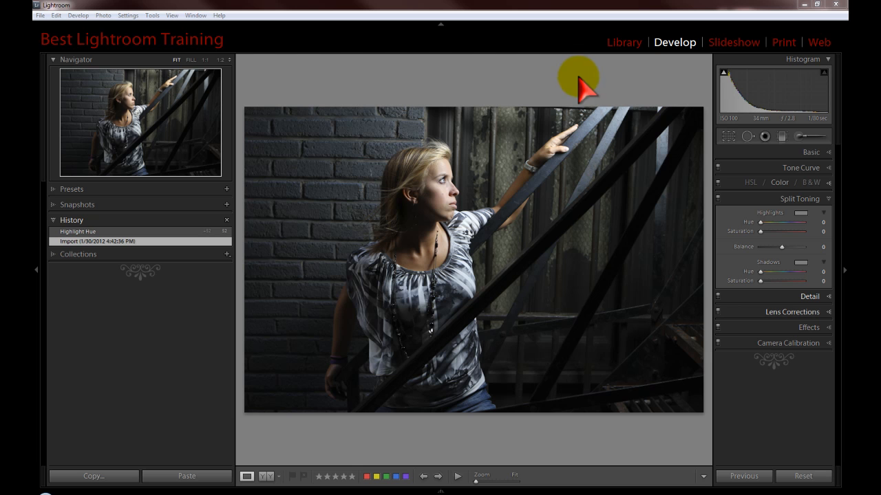
mouse_move(670, 110)
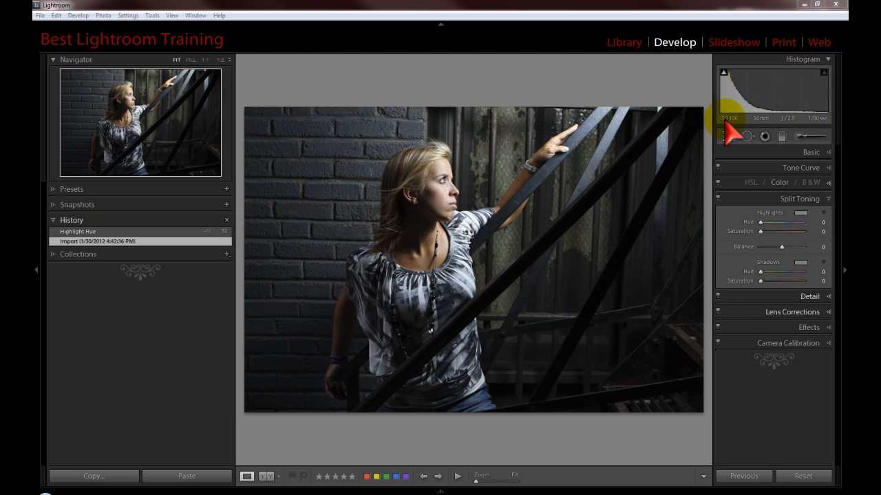
mouse_move(795, 130)
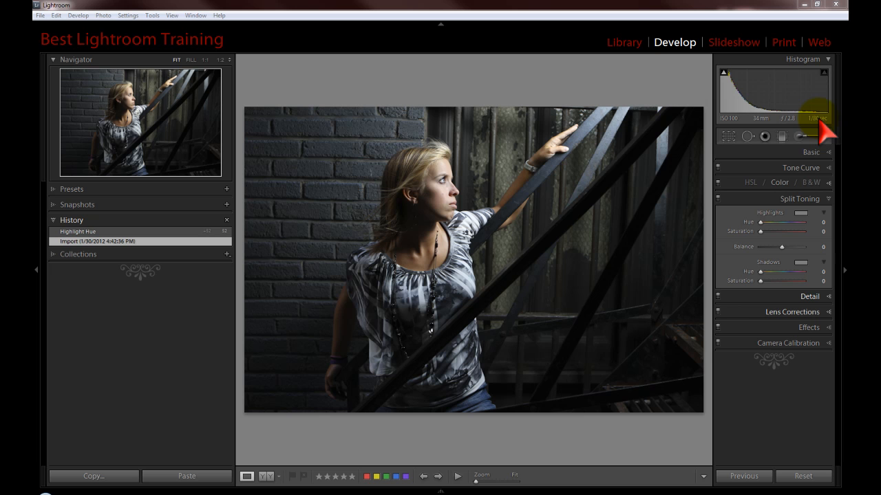
mouse_move(530, 181)
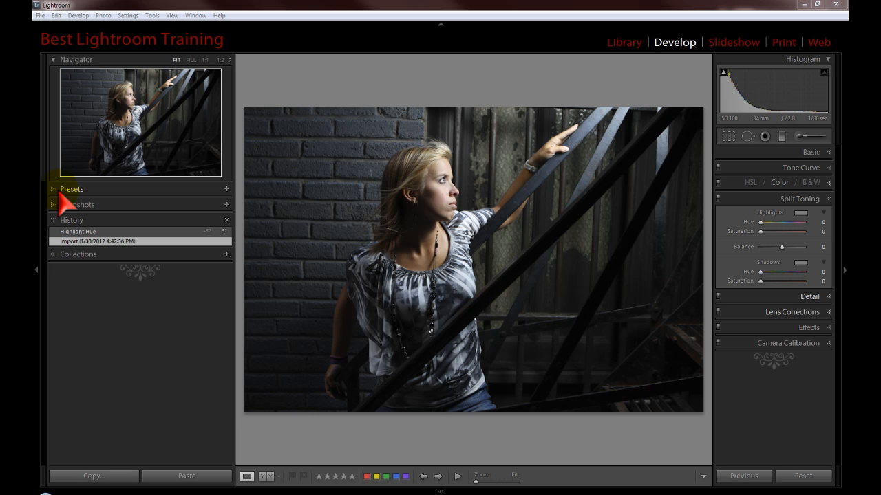
mouse_move(757, 79)
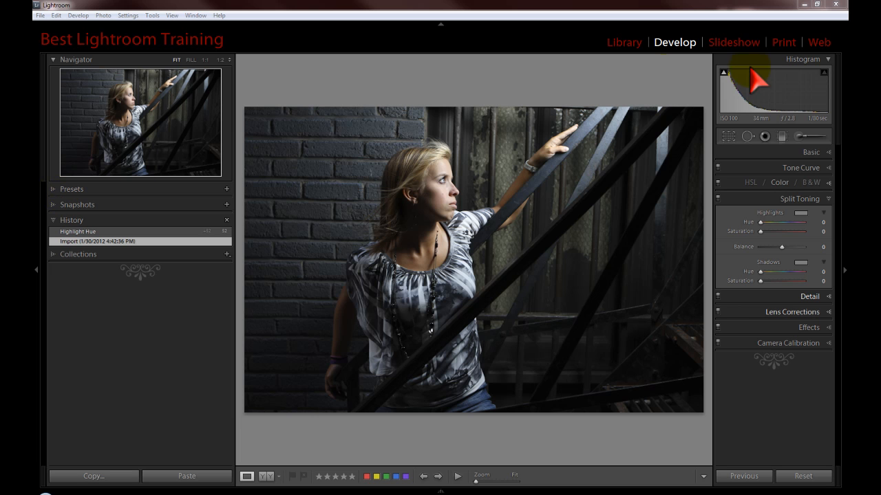
mouse_move(688, 76)
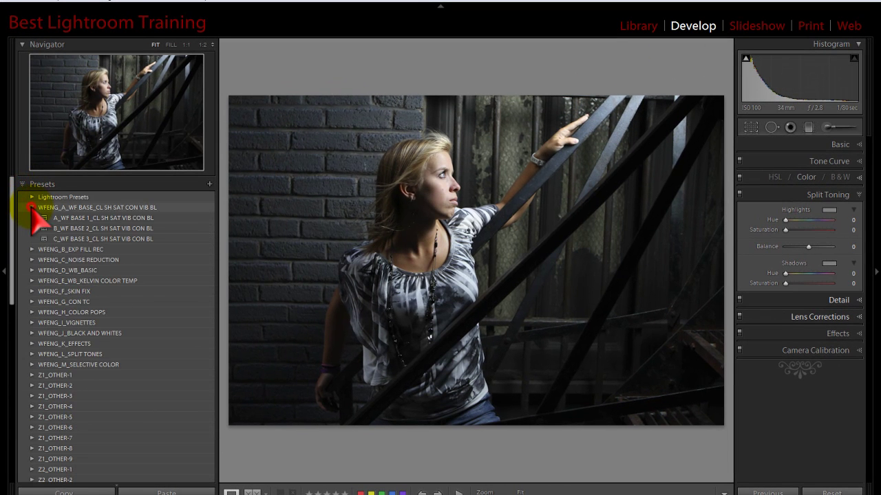
Step: With the WFENG_A_WF BASE preset applied, fold away its folder and the Presets panel
click(31, 207)
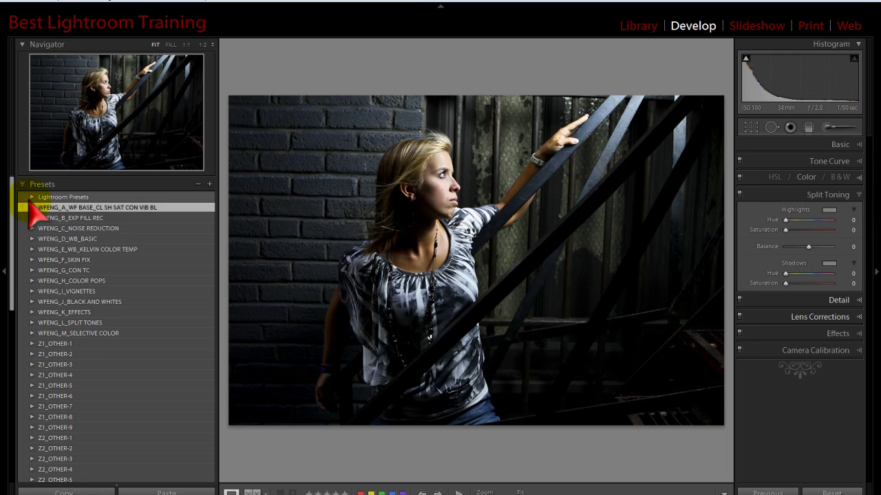
click(23, 183)
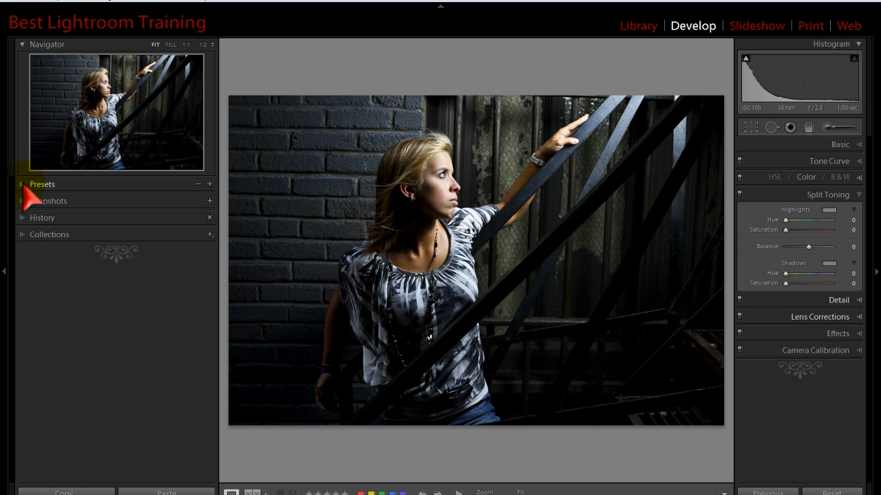
mouse_move(521, 207)
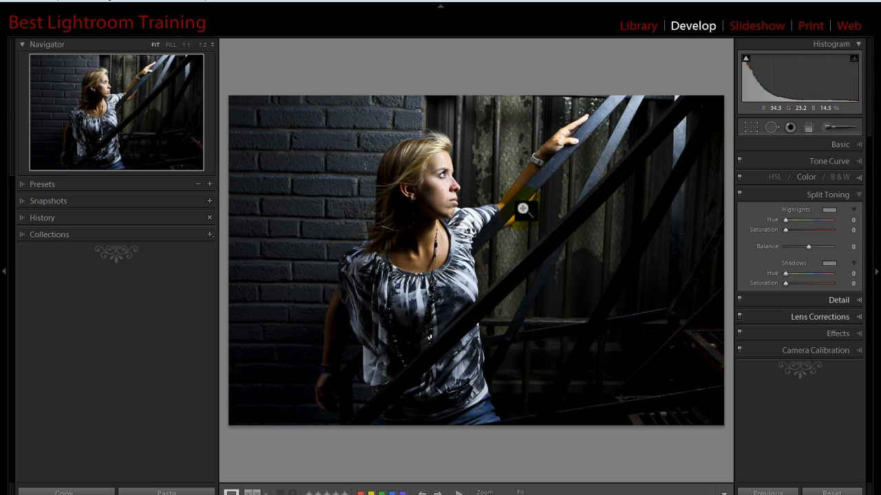
mouse_move(317, 205)
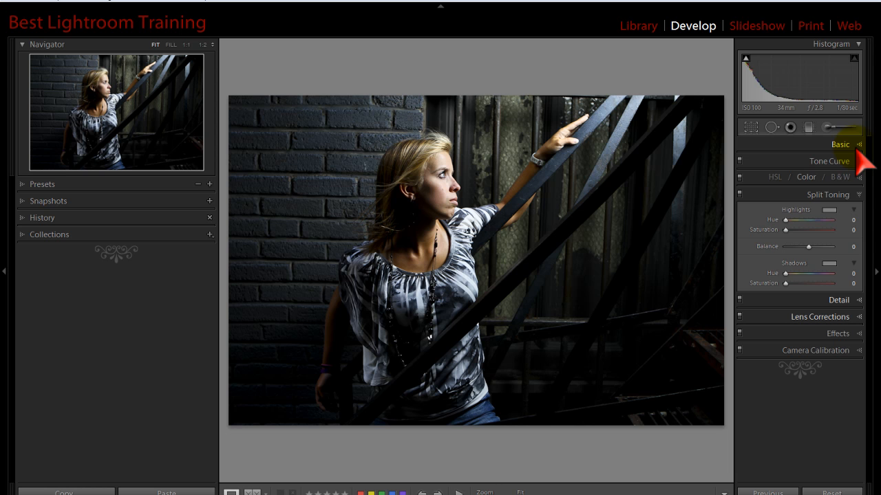
Step: Expand the Basic panel and adjust Fill Light back and forth, settling at 13
click(840, 144)
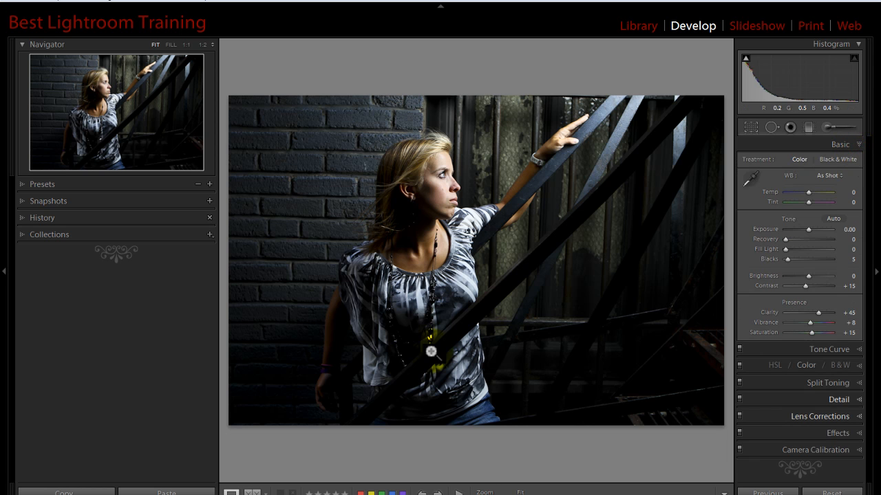
drag(784, 249, 800, 250)
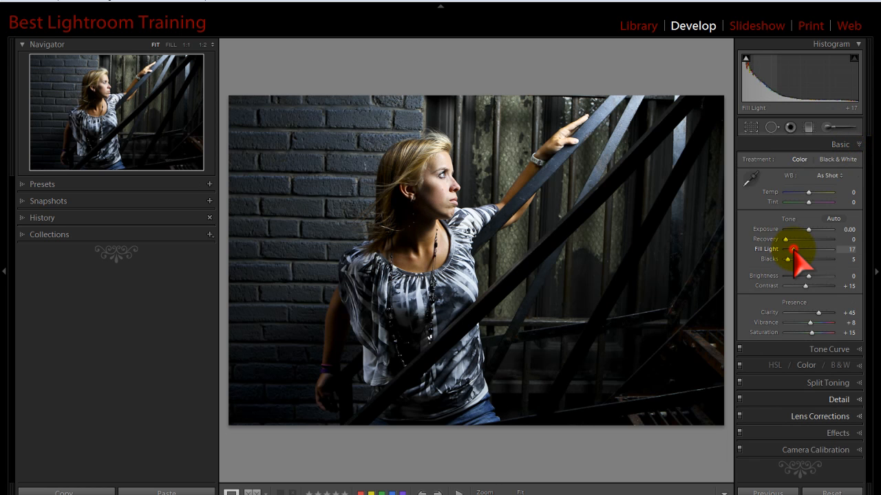
drag(802, 249, 789, 249)
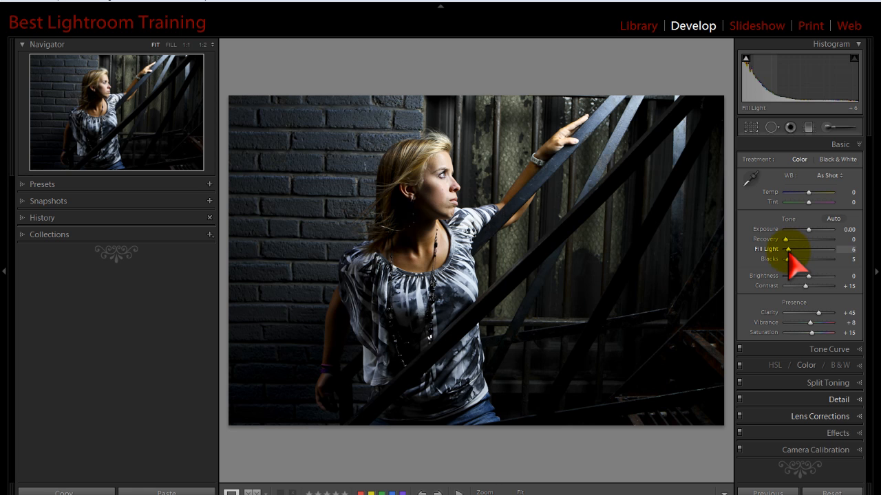
drag(815, 248, 795, 248)
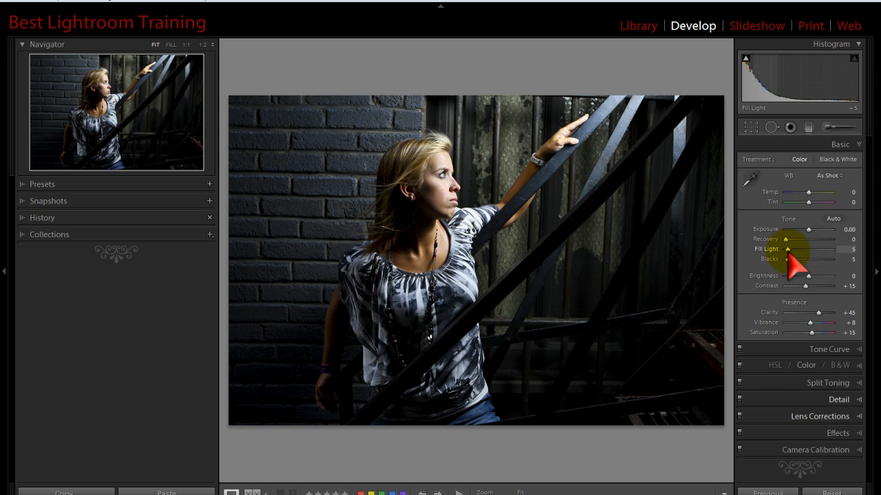
mouse_move(396, 267)
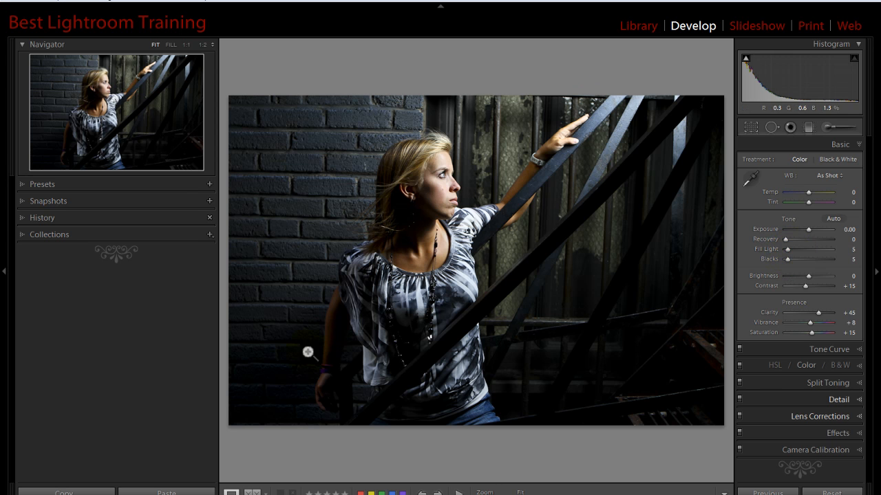
mouse_move(398, 256)
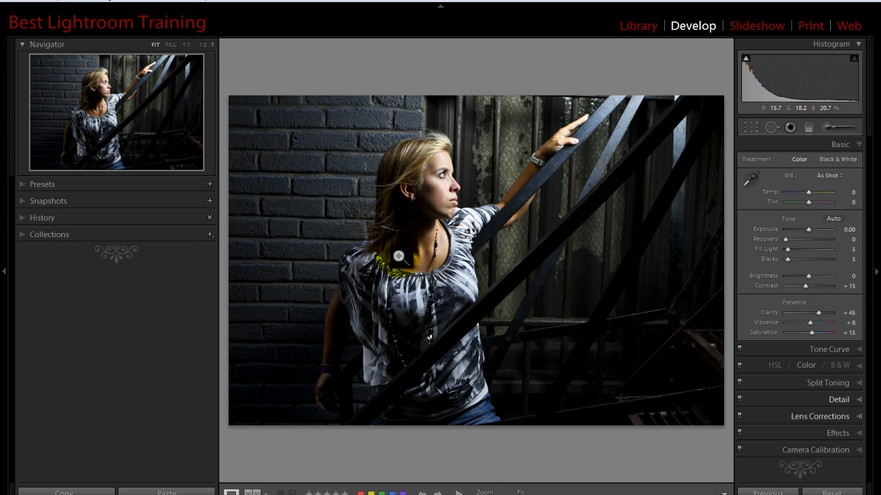
drag(810, 249, 795, 249)
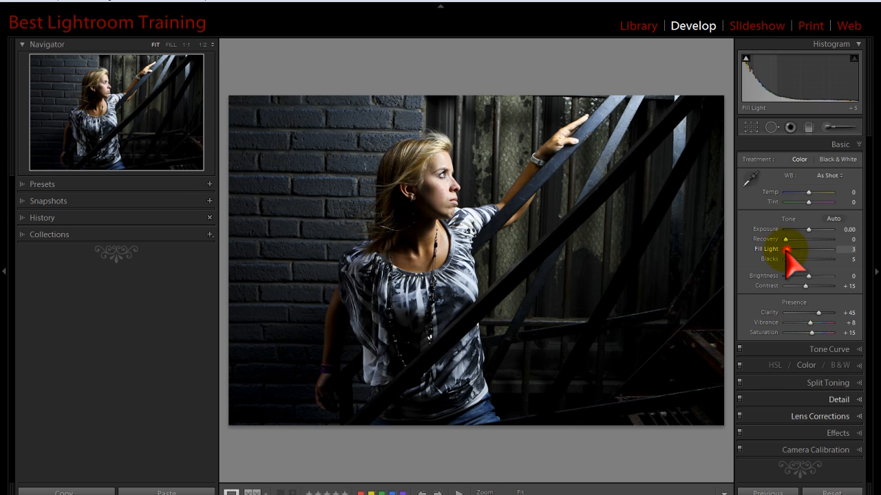
drag(809, 248, 811, 248)
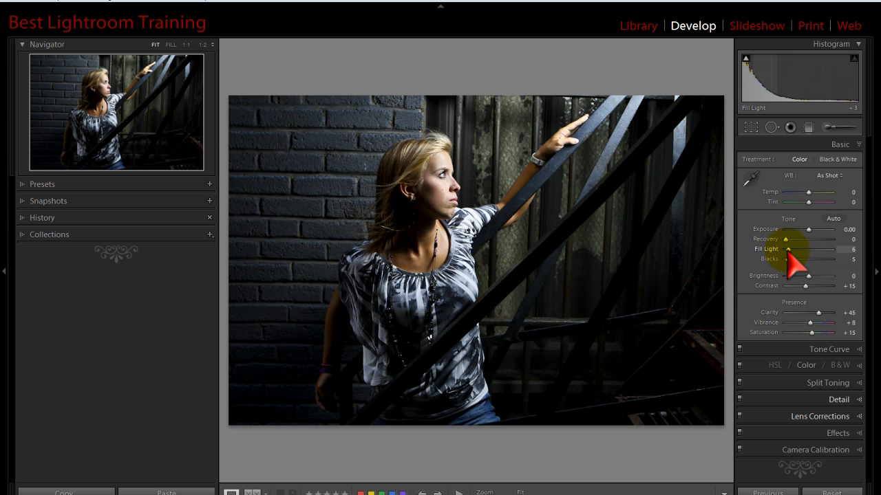
drag(792, 249, 808, 249)
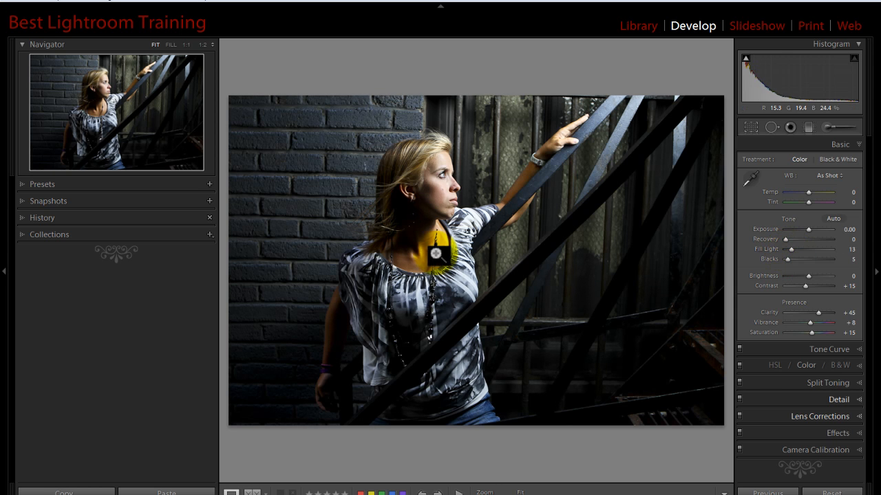
click(42, 183)
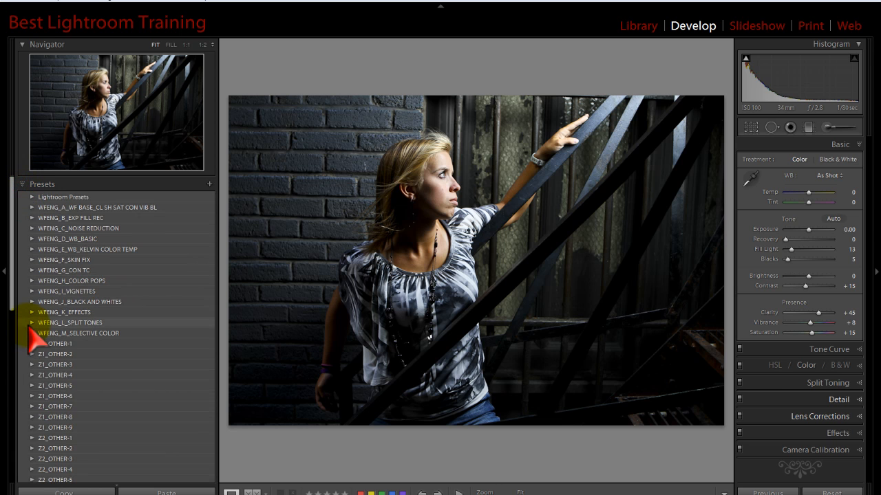
click(33, 291)
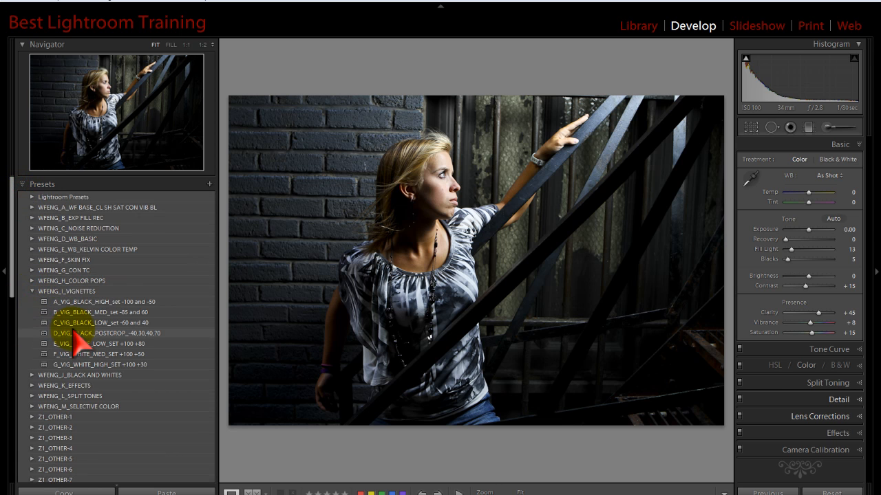
click(101, 333)
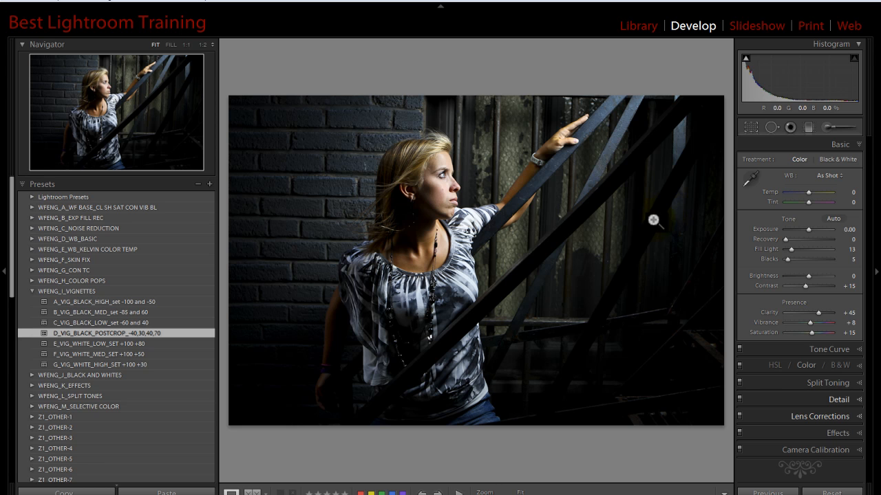
click(32, 291)
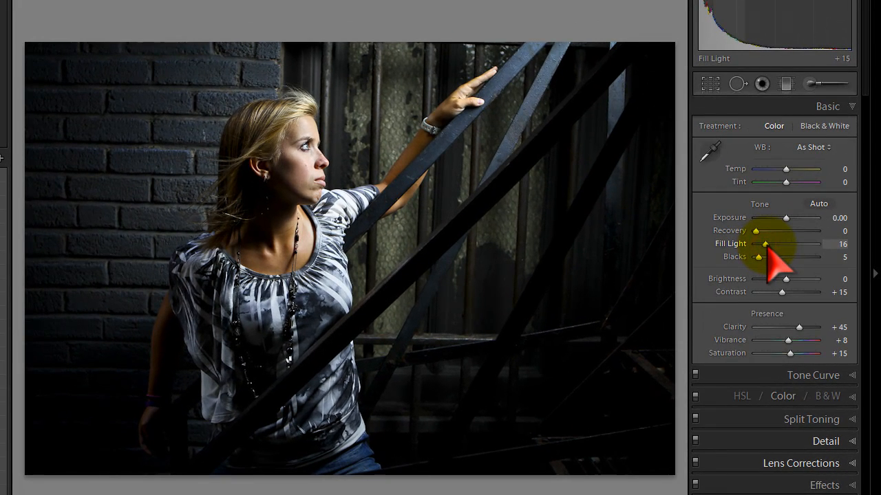
drag(784, 244, 790, 243)
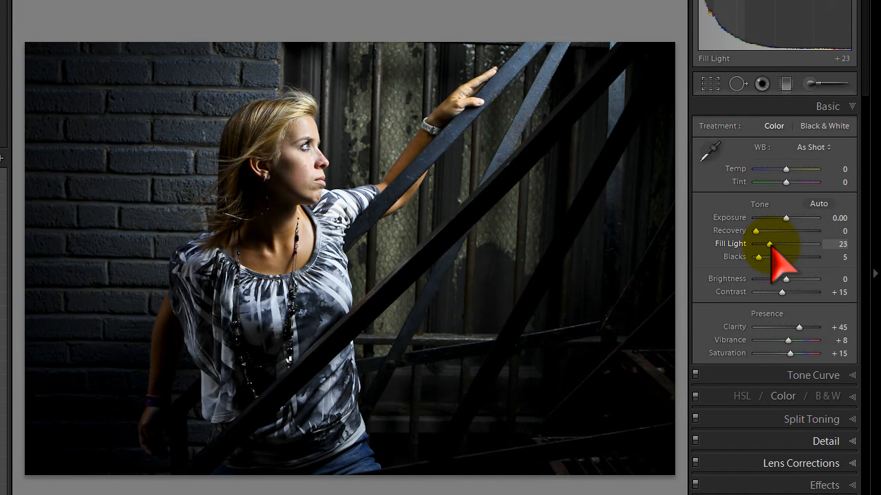
drag(769, 244, 772, 245)
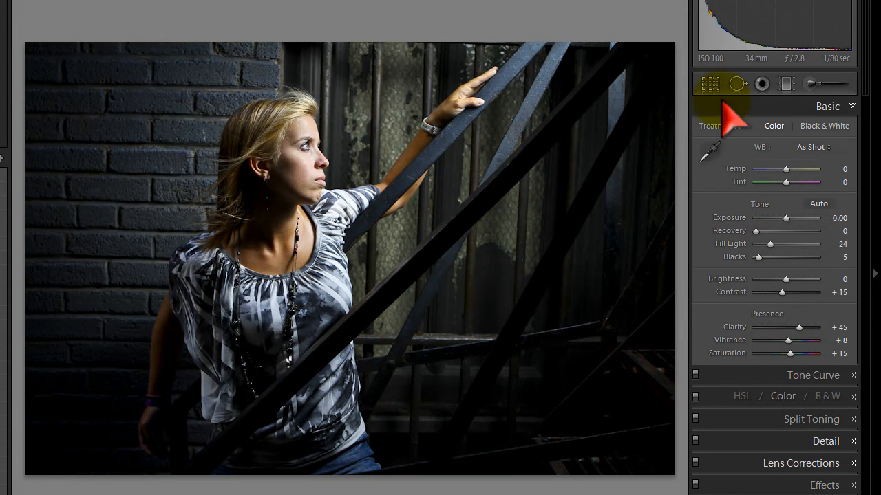
Step: Paint an Exposure Adjustment Brush over the top-right background and lower its exposure to darken it
click(708, 84)
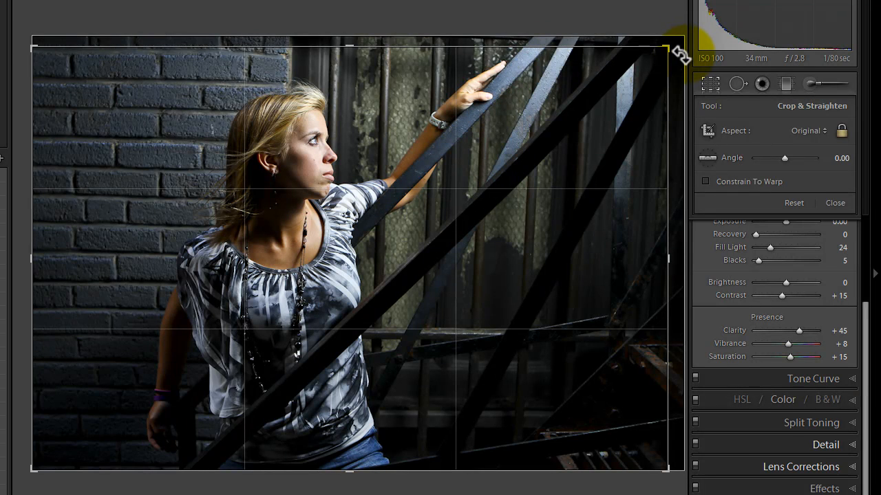
click(834, 202)
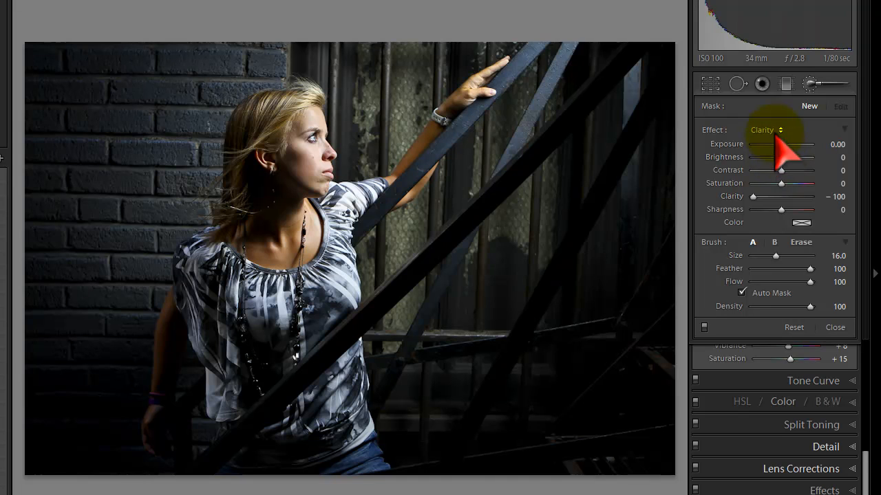
click(764, 129)
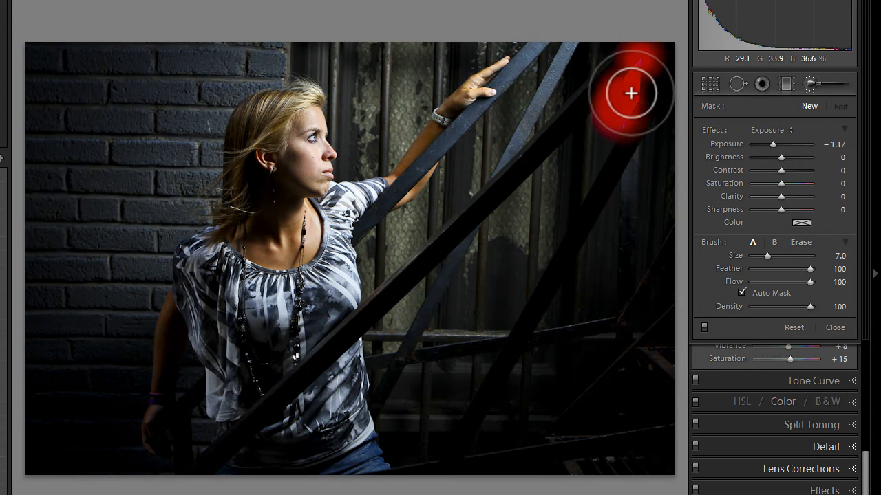
drag(631, 93, 688, 103)
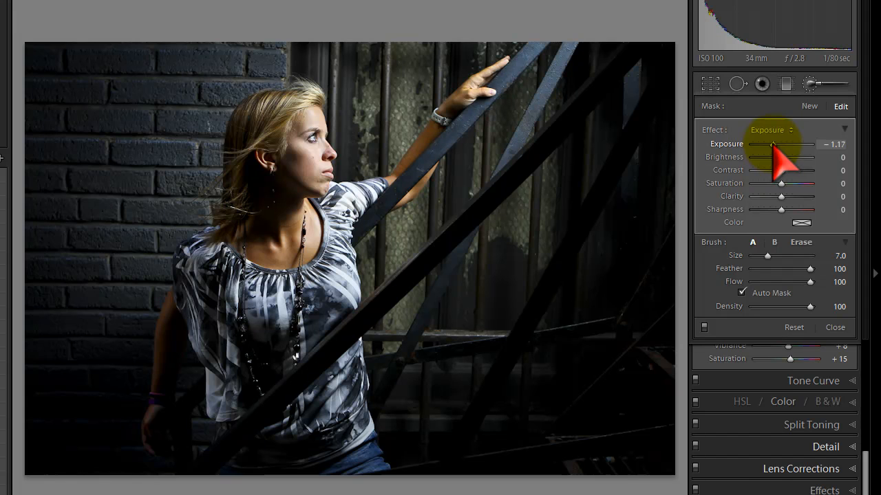
drag(780, 144, 762, 144)
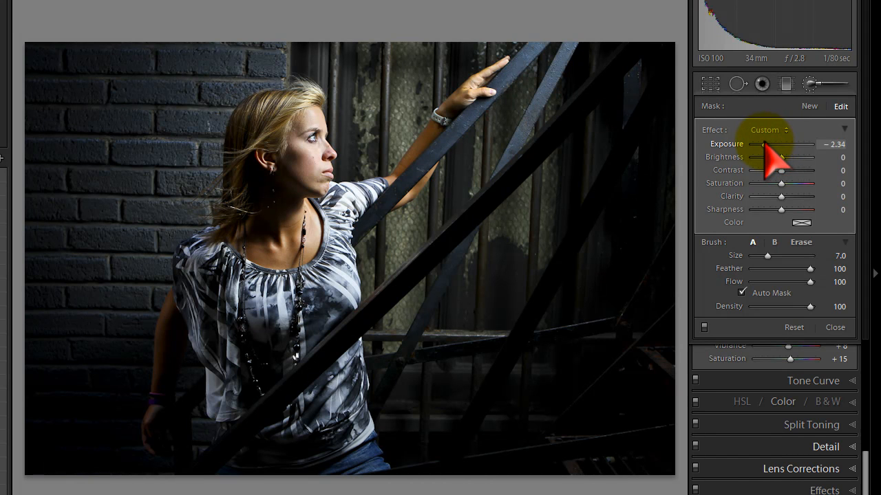
drag(763, 144, 749, 145)
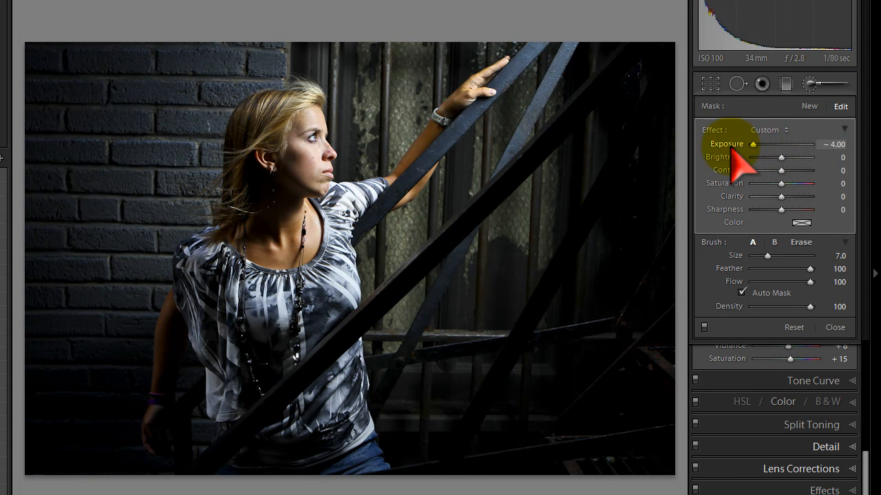
drag(756, 144, 773, 143)
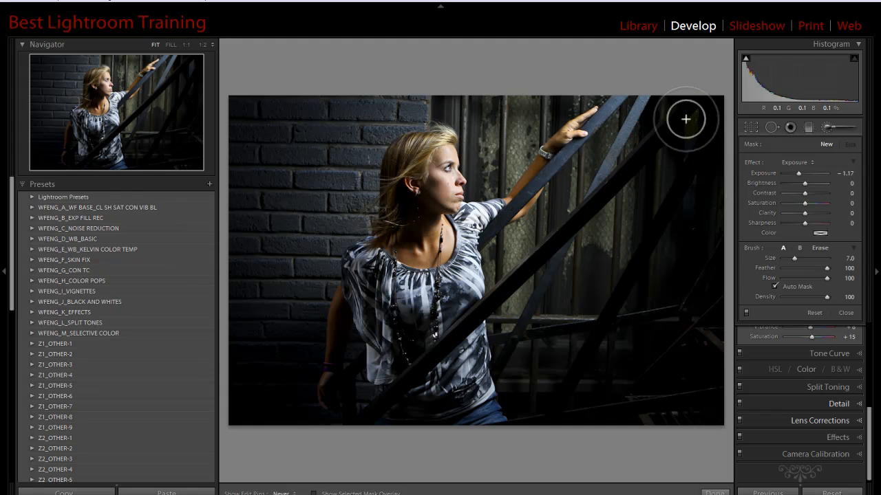
mouse_move(666, 187)
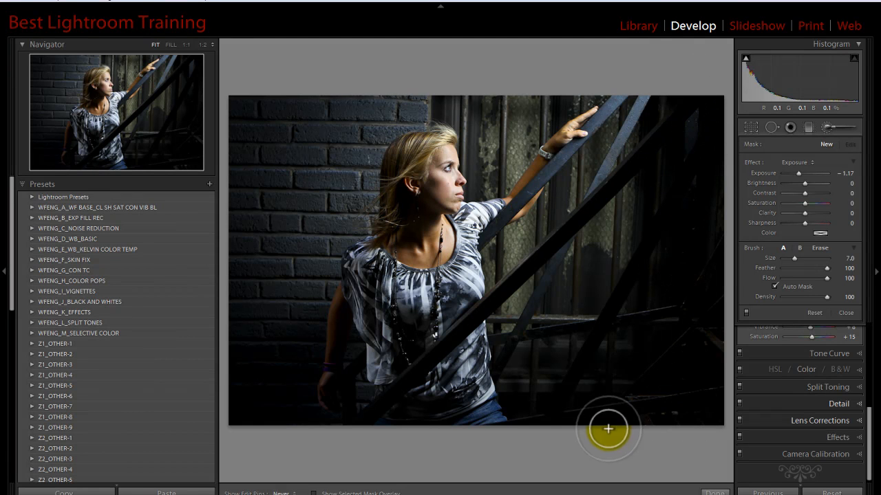
mouse_move(653, 327)
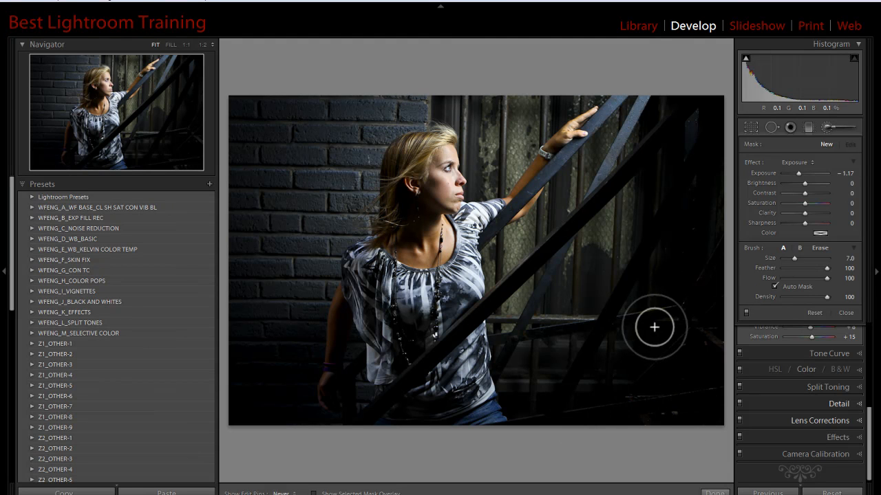
mouse_move(686, 412)
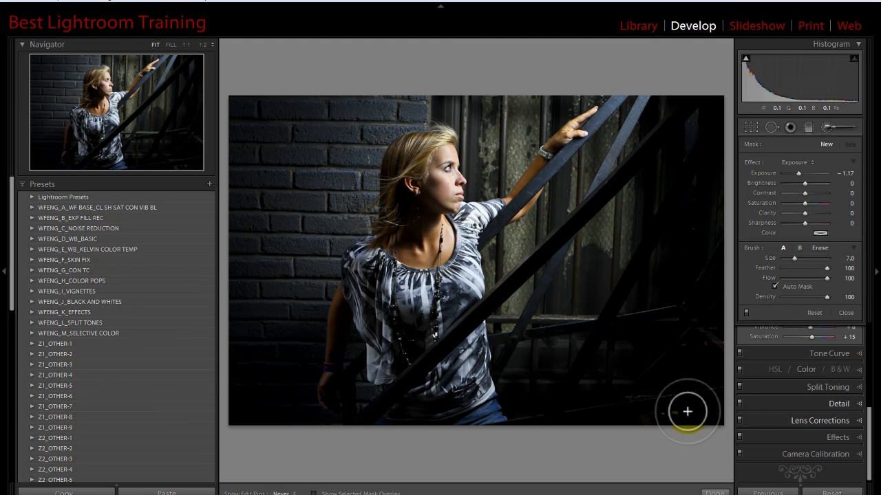
mouse_move(712, 260)
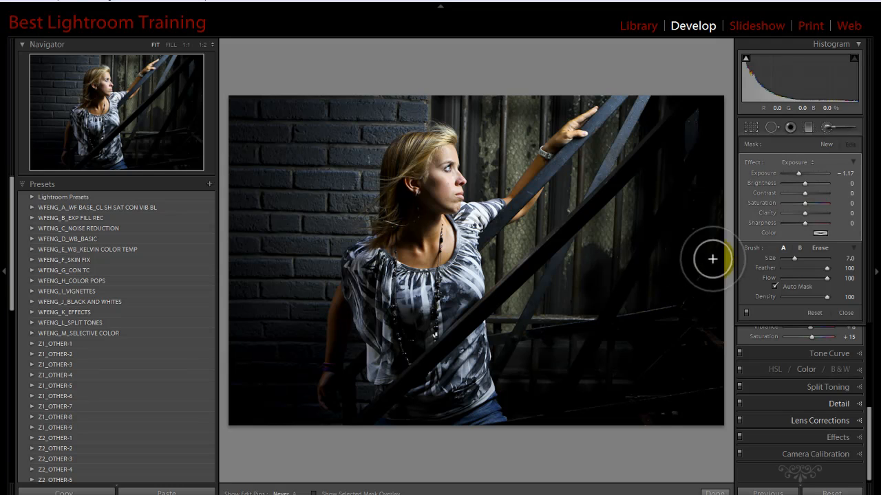
mouse_move(701, 102)
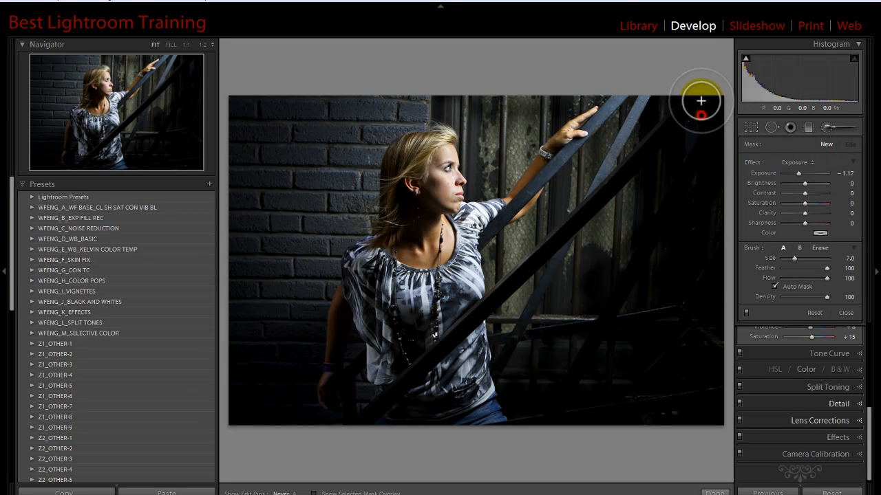
mouse_move(626, 421)
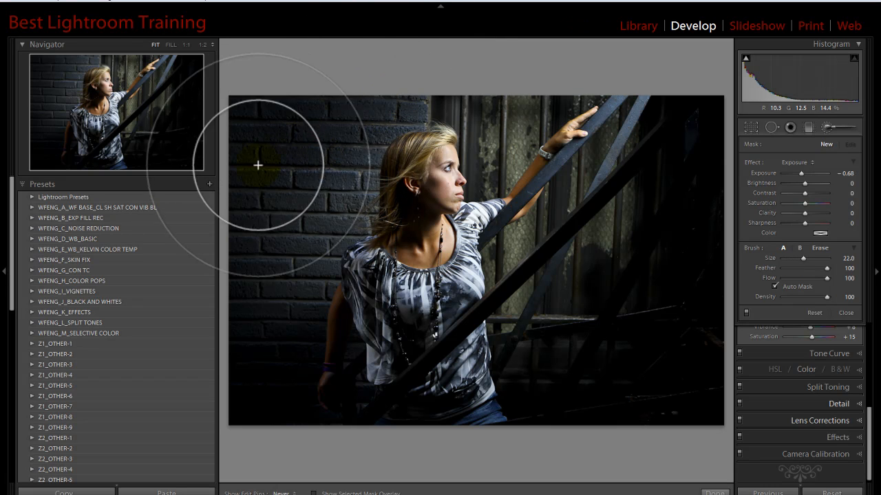
mouse_move(541, 67)
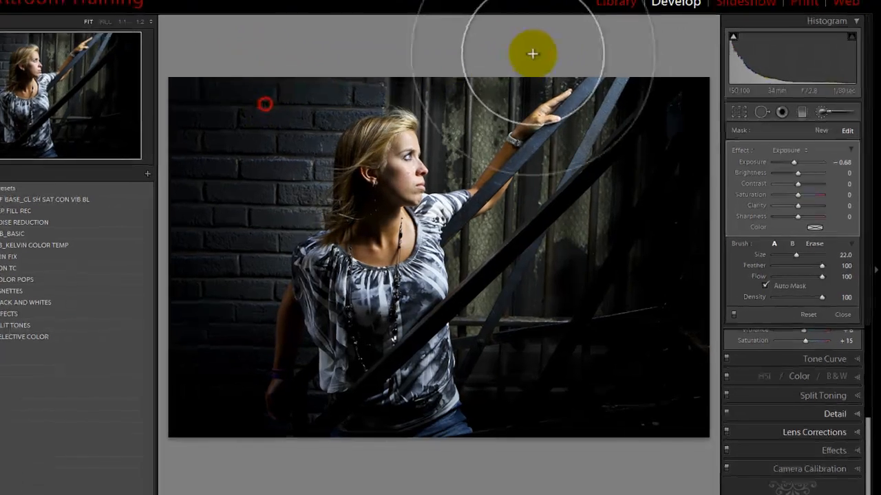
Step: Return to the Basic panel and raise Fill Light to 29
click(814, 92)
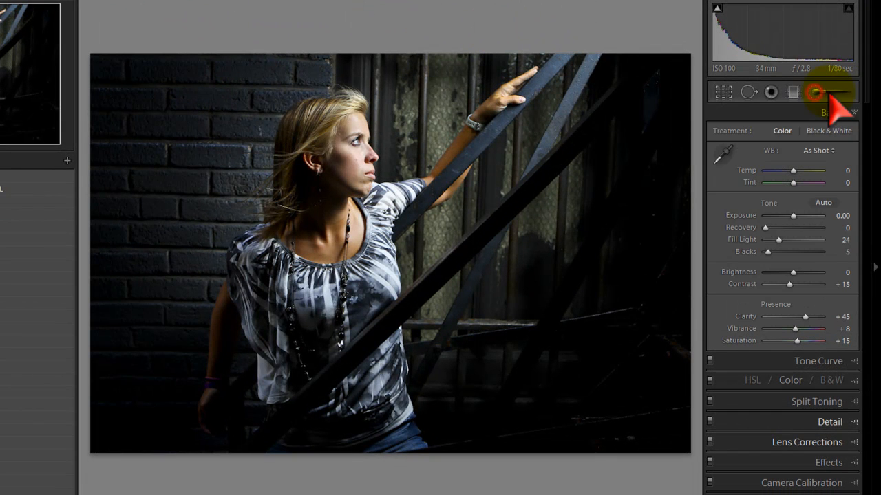
drag(777, 239, 776, 240)
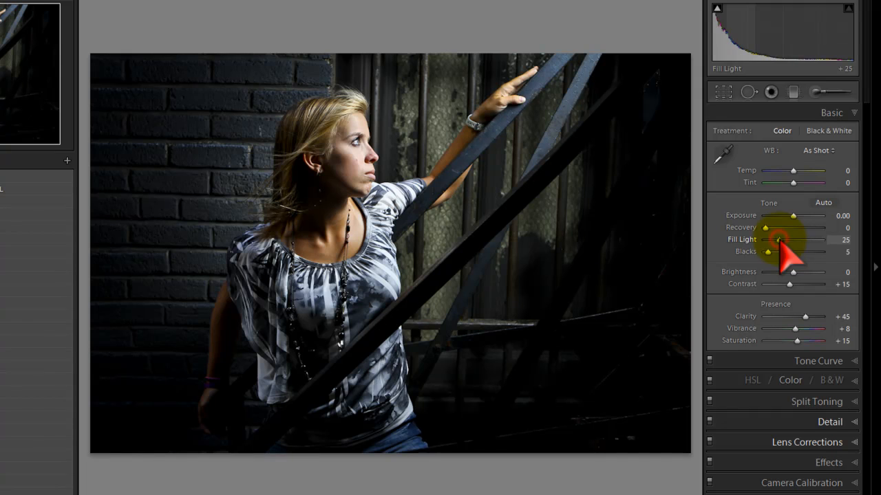
drag(776, 239, 781, 240)
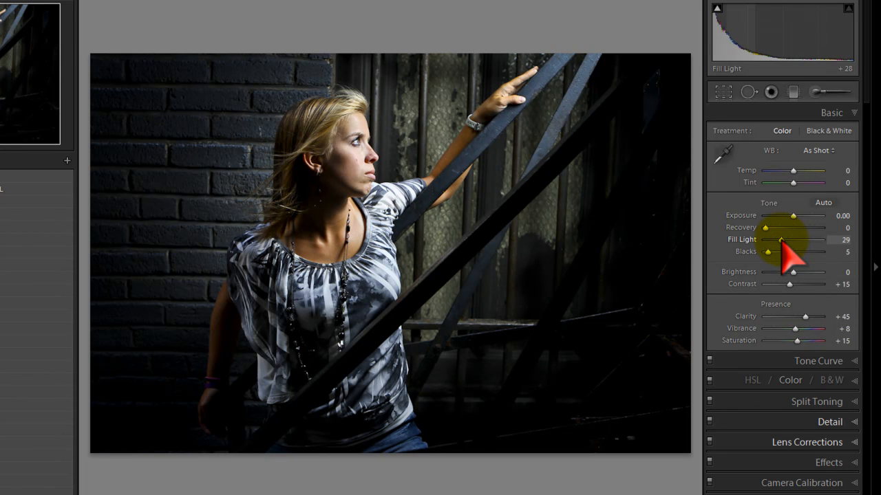
mouse_move(780, 228)
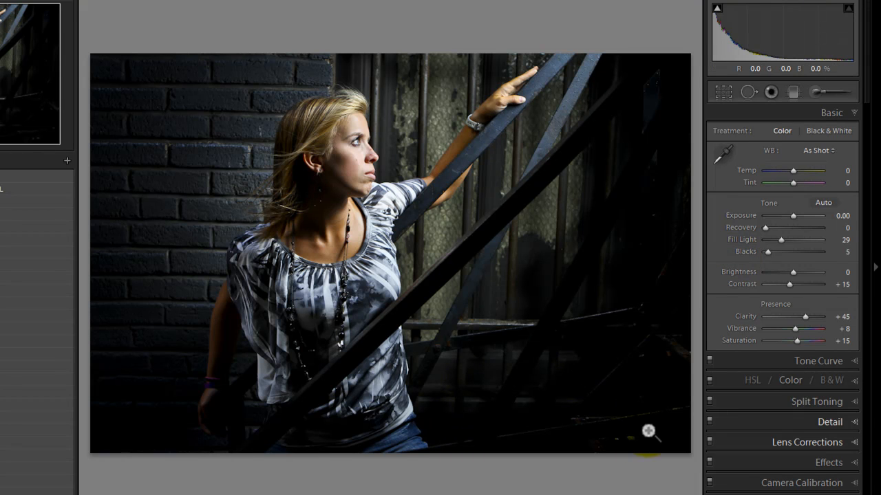
Step: Reopen the brushed background adjustment and lower its exposure to -2.24
click(814, 91)
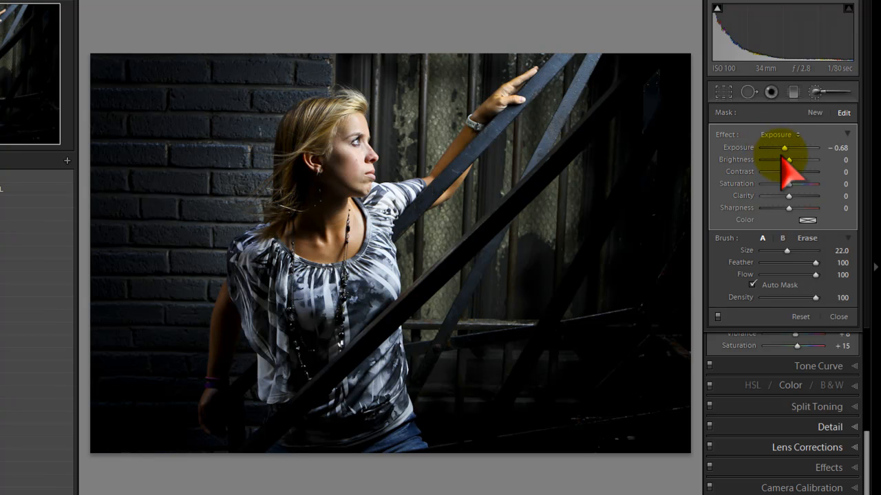
drag(788, 147, 774, 147)
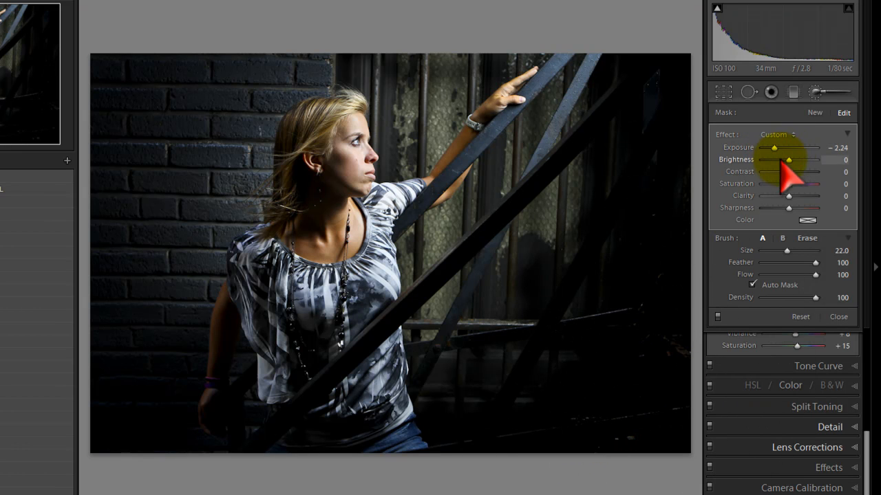
drag(774, 148, 771, 147)
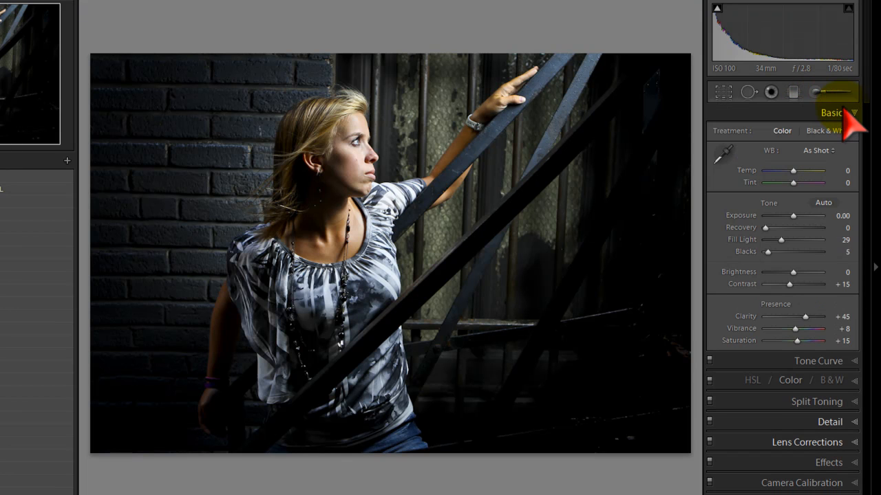
mouse_move(716, 375)
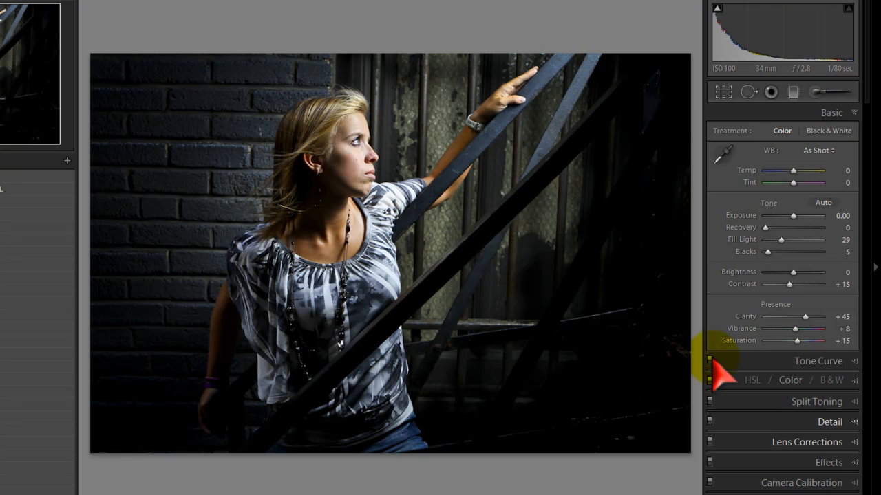
mouse_move(839, 103)
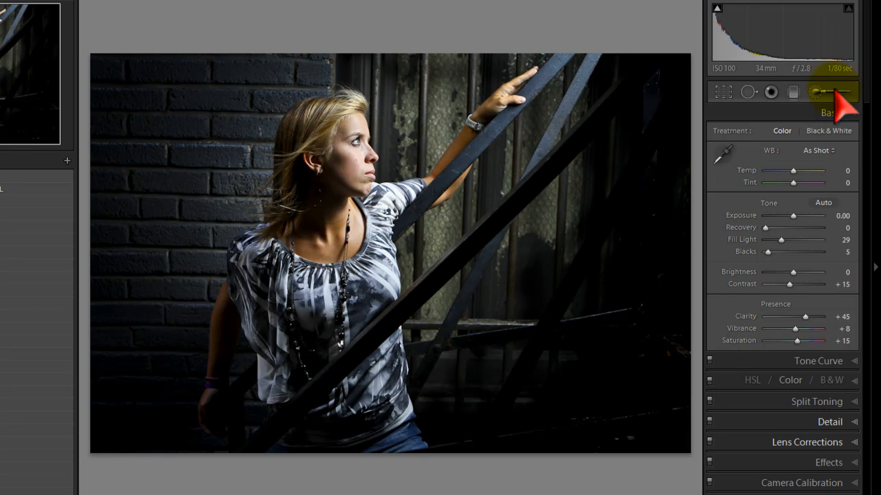
Step: Collapse the Basic panel and expand the Split Toning panel
click(831, 112)
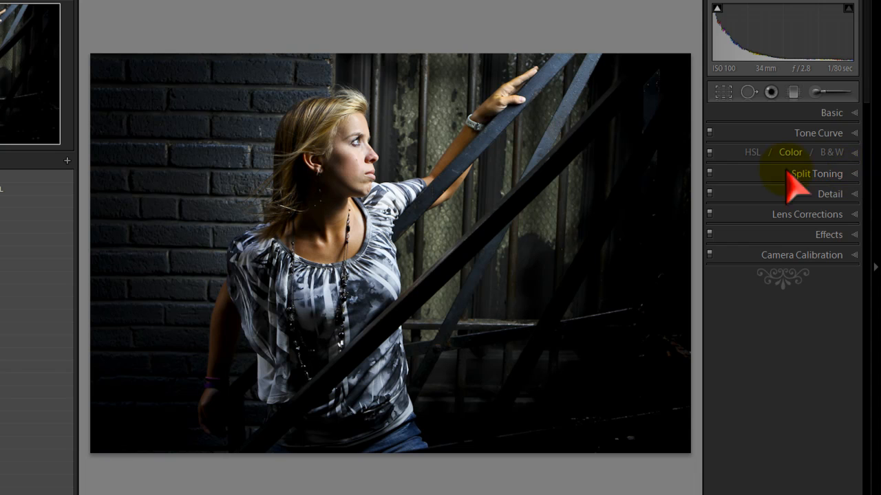
click(818, 173)
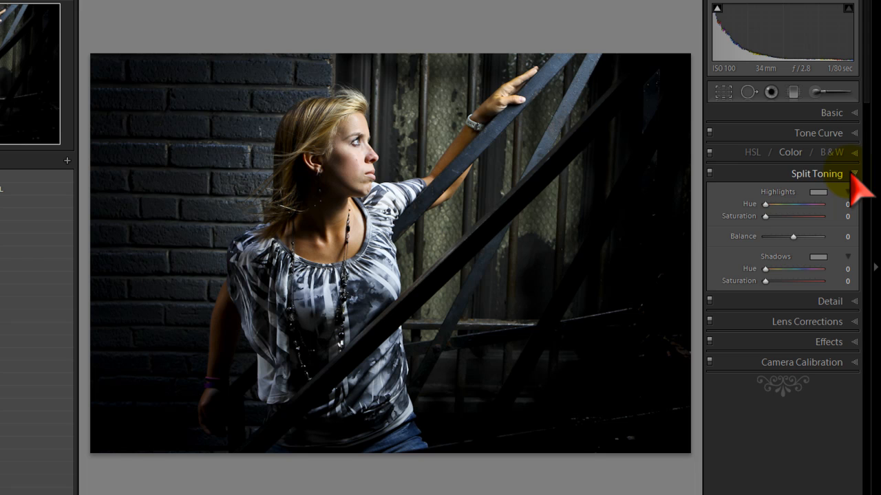
mouse_move(451, 409)
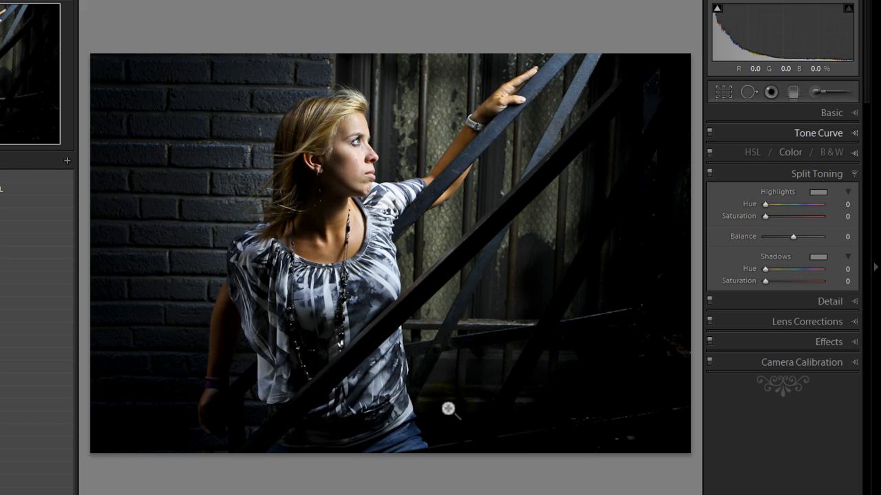
mouse_move(616, 471)
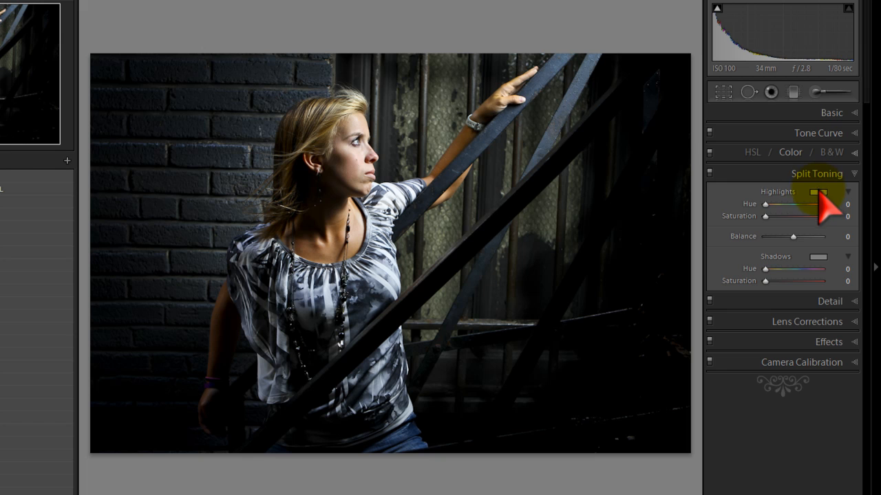
Step: Pick a warm yellow Highlights split-tone colour at hue 60, saturation 19
click(817, 192)
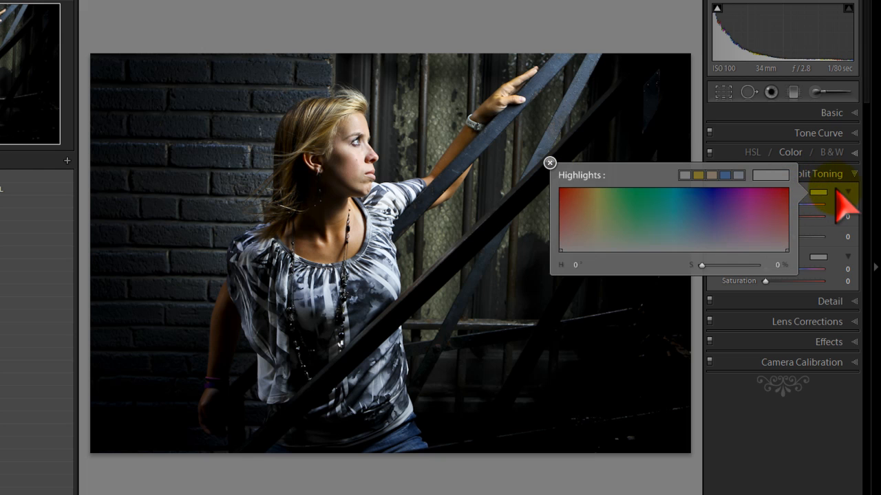
click(549, 163)
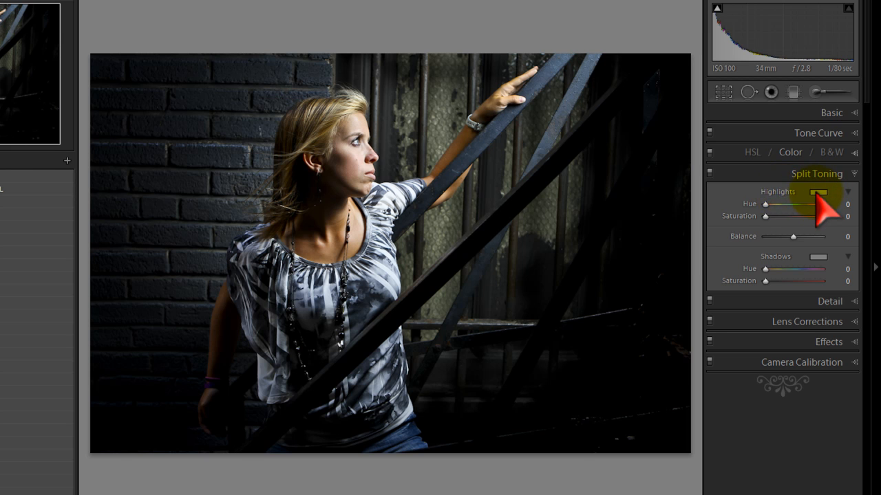
click(818, 192)
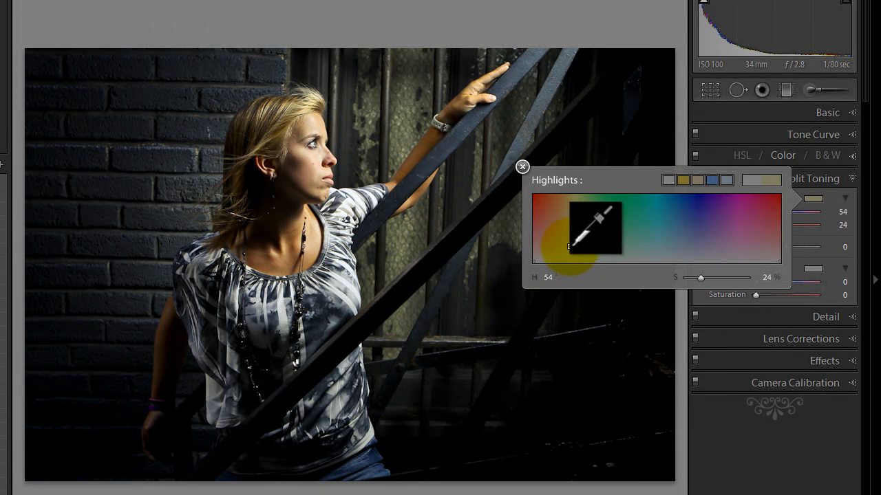
drag(595, 226, 595, 237)
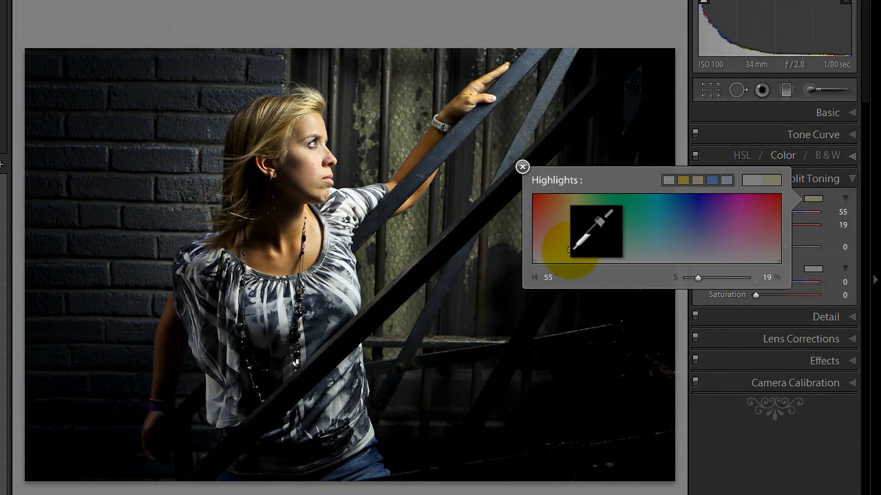
drag(595, 232, 578, 236)
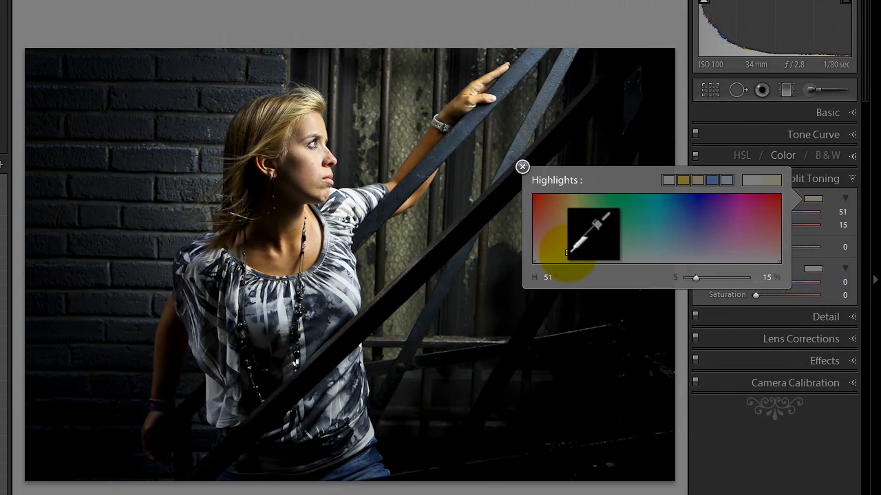
drag(574, 231, 612, 230)
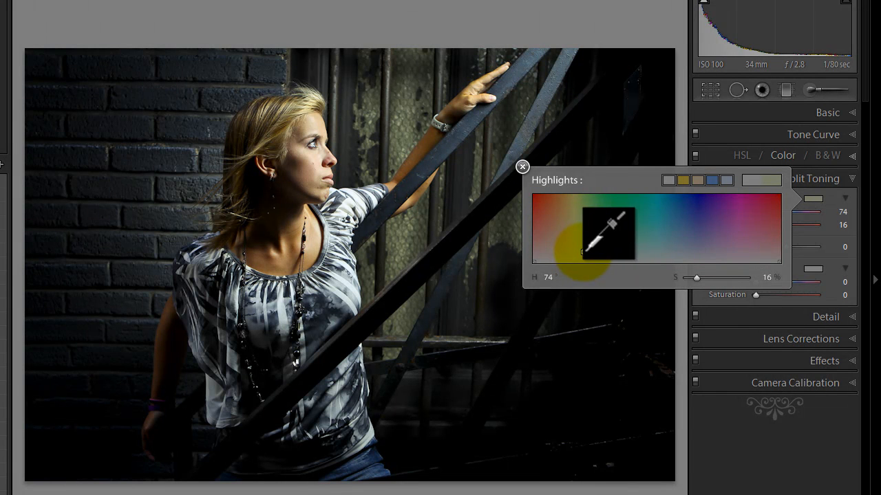
drag(609, 233, 599, 226)
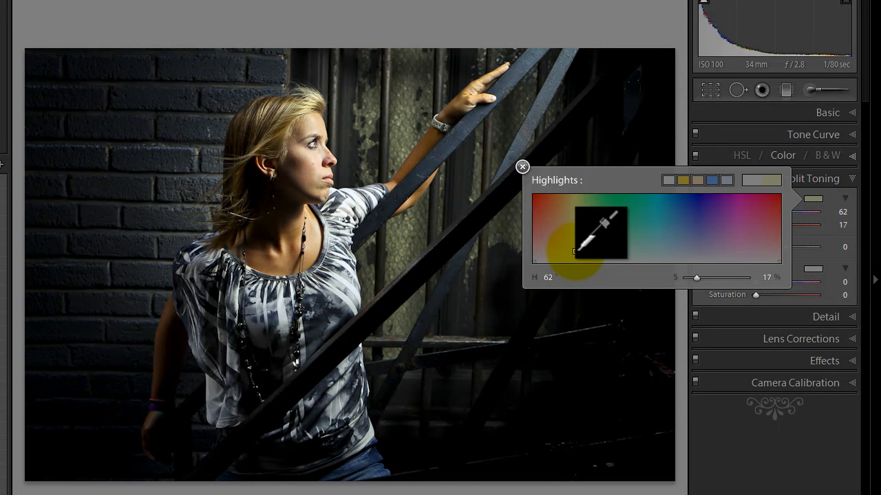
drag(602, 230, 757, 186)
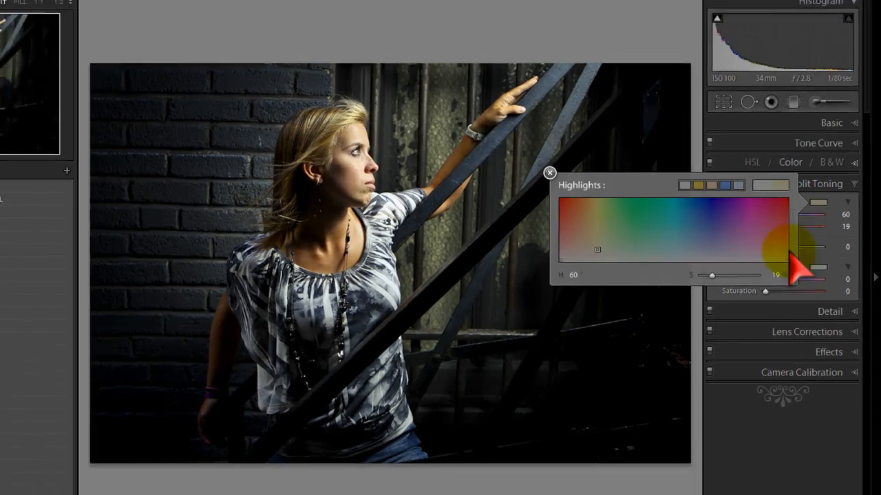
click(549, 173)
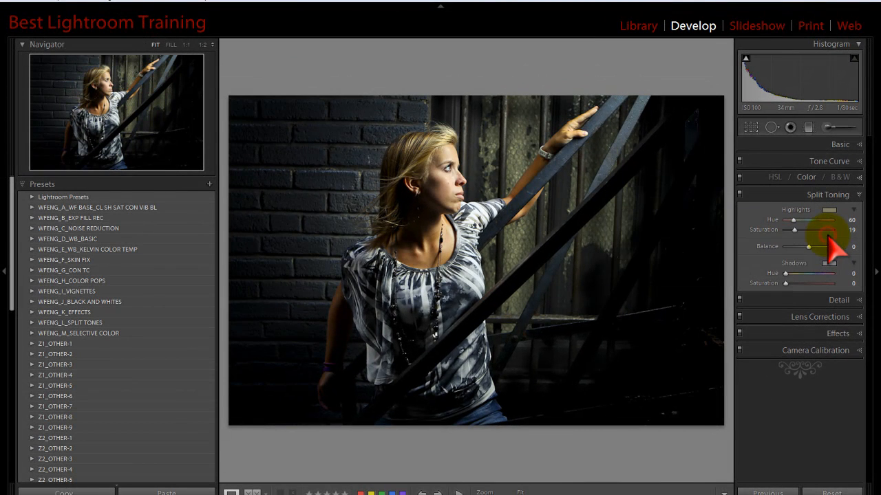
Step: Tint the shadows blue at hue 234, saturation 32, and raise highlight saturation to 47
click(826, 272)
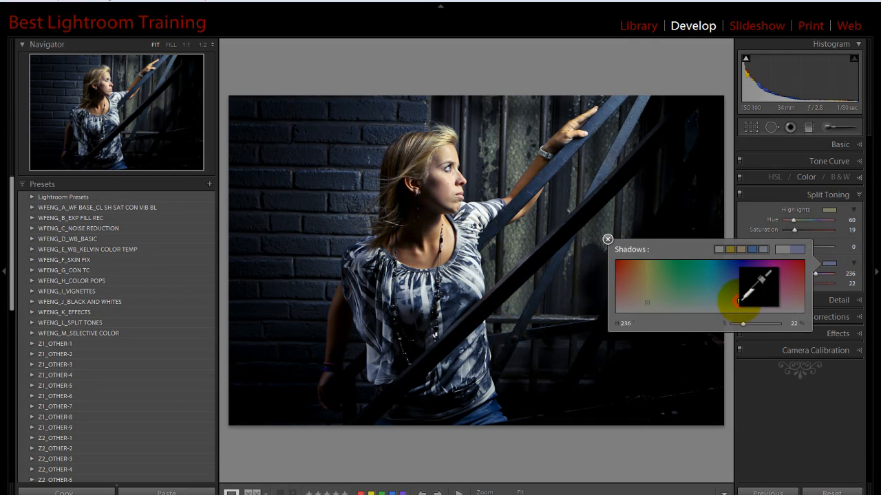
drag(740, 299, 739, 293)
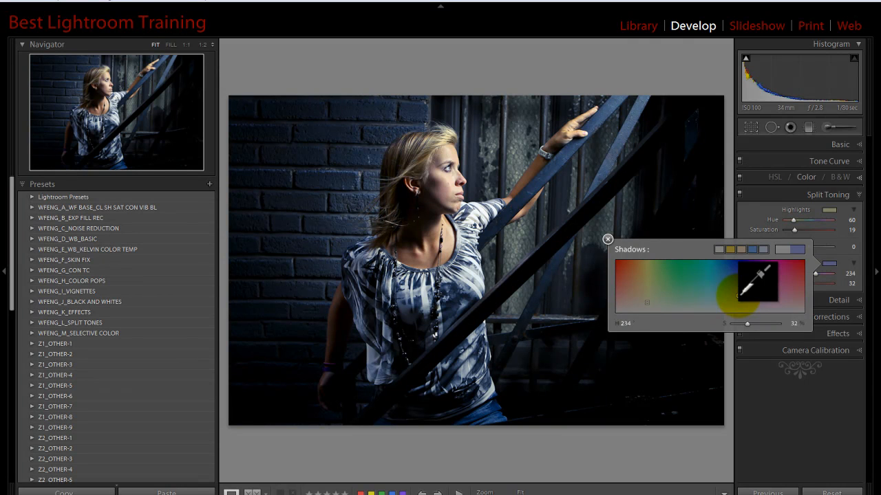
click(607, 239)
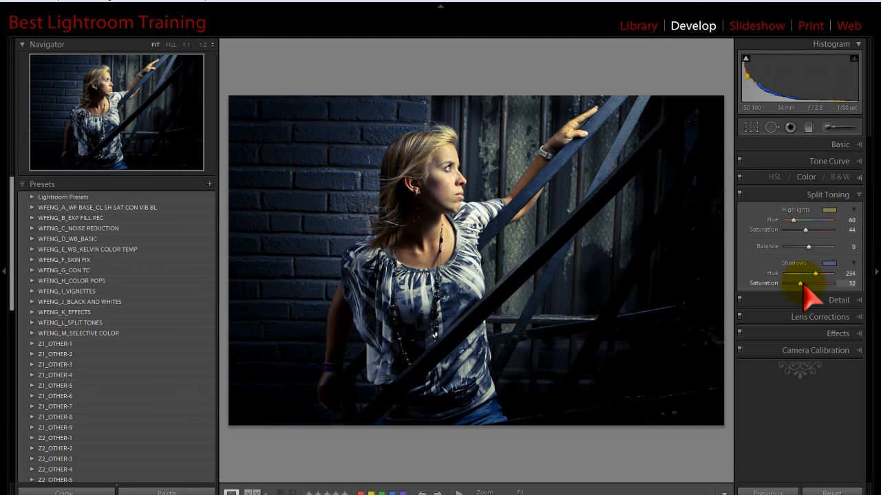
mouse_move(809, 244)
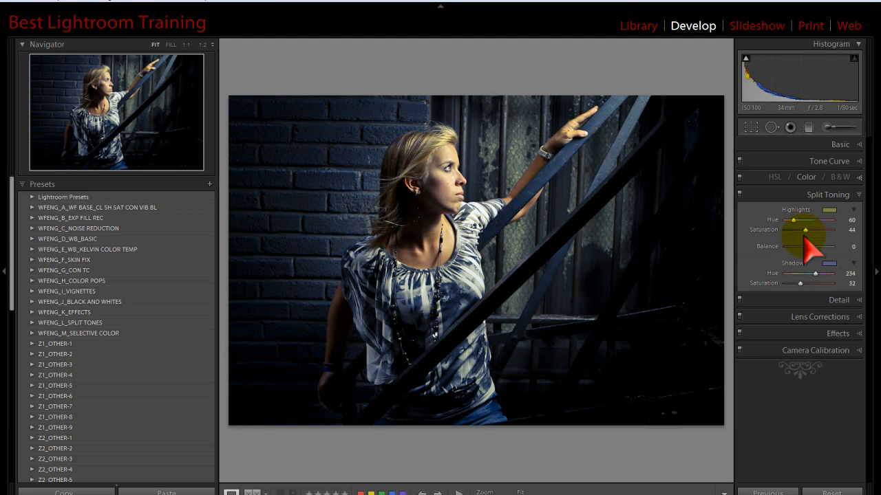
drag(803, 230, 808, 230)
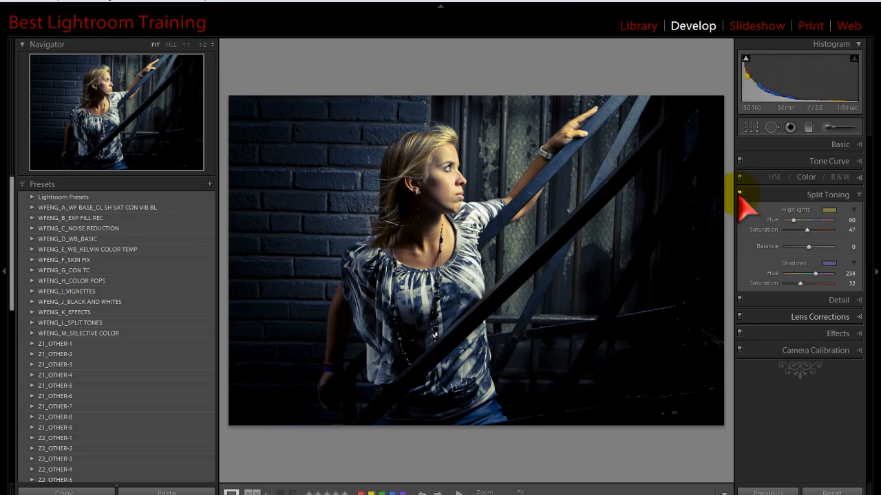
Step: Toggle the Split Toning switch to compare, leaving the effect off
click(739, 198)
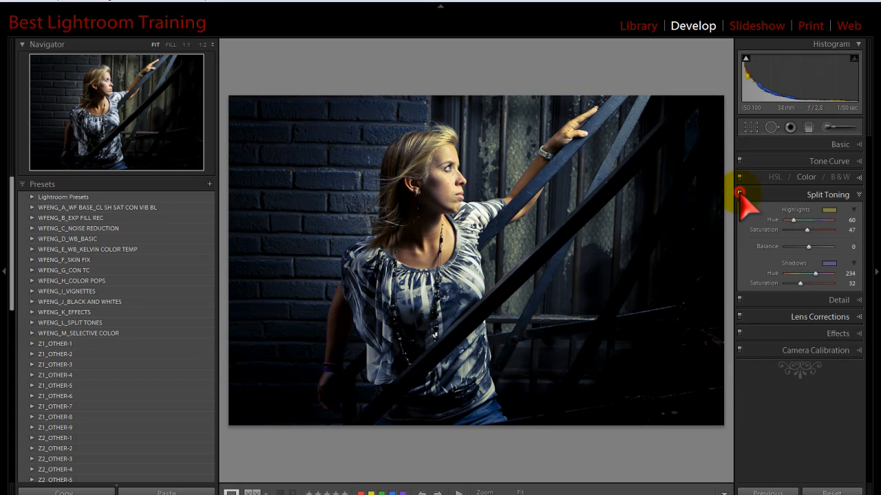
click(740, 195)
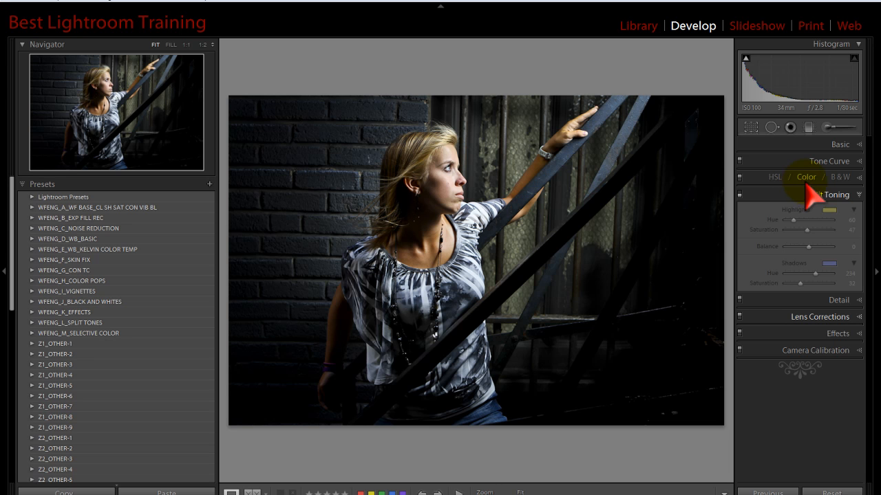
mouse_move(825, 279)
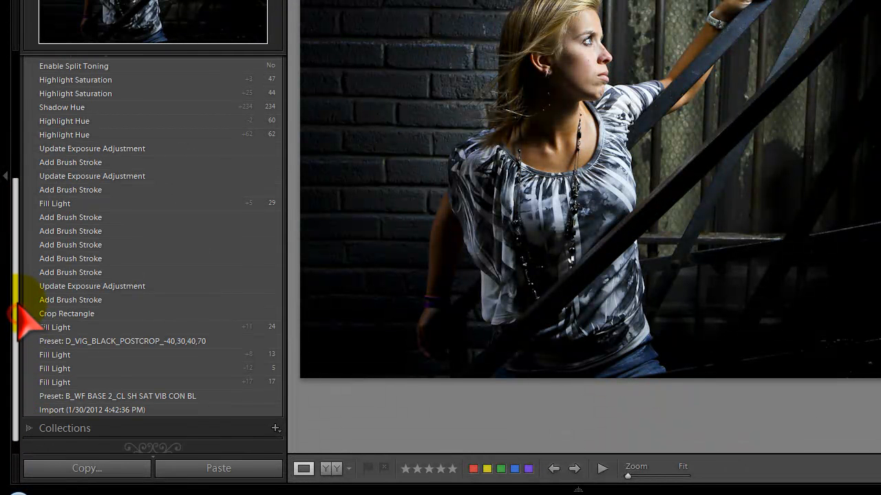
Step: Preview earlier History states and select the Update Exposure Adjustment entry
click(67, 314)
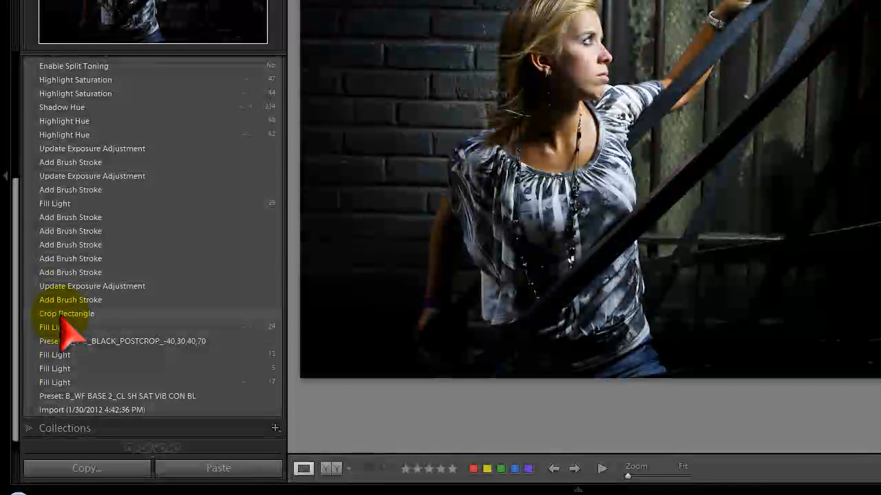
click(92, 286)
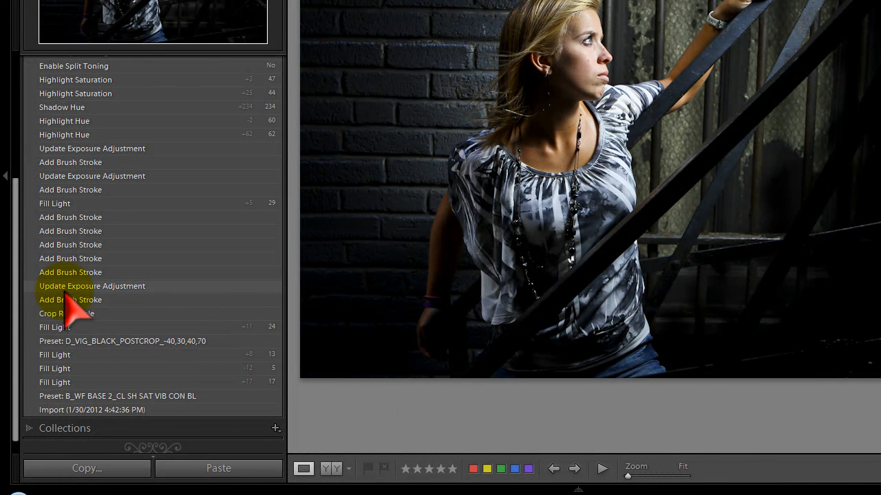
mouse_move(76, 185)
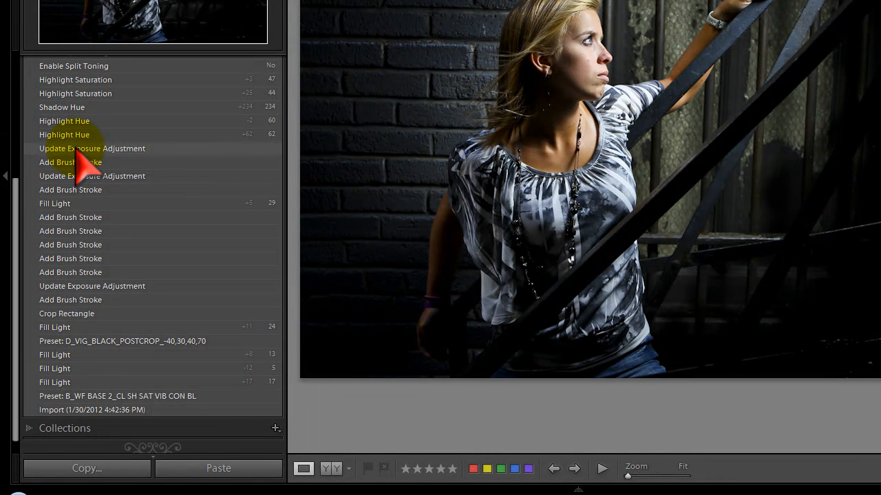
click(91, 148)
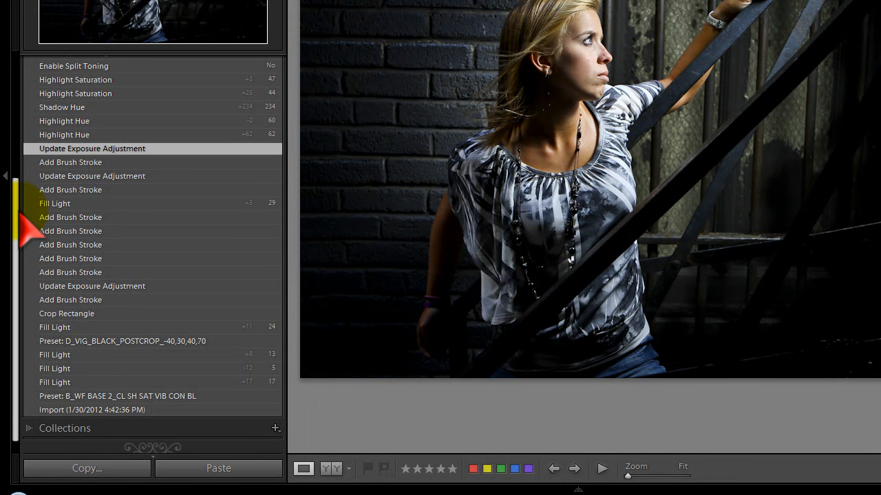
click(29, 105)
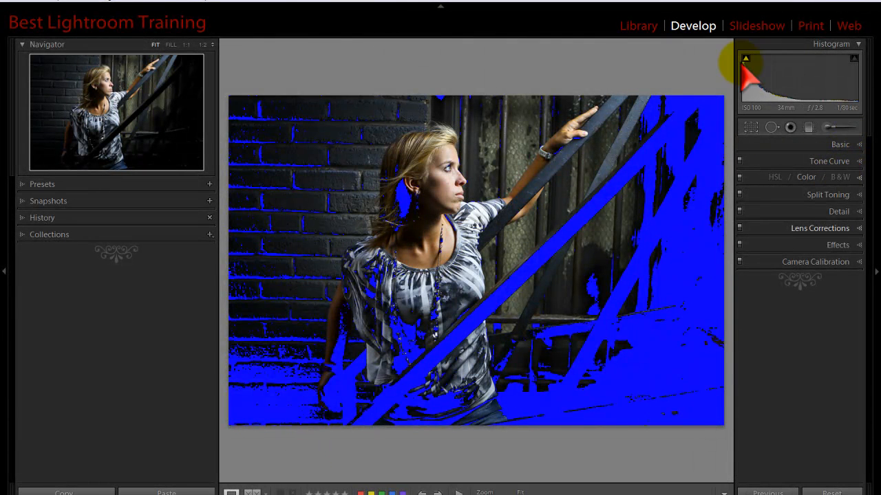
Step: Turn off the blue shadow clipping overlay so the portrait displays normally
click(746, 58)
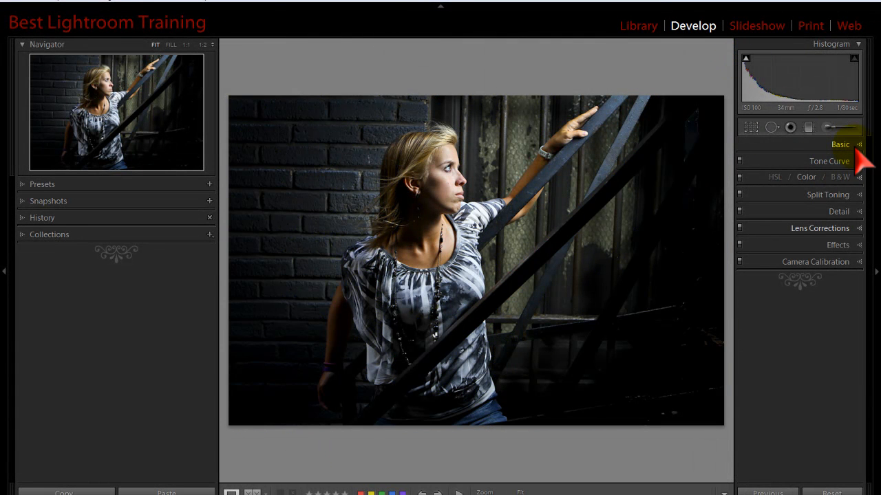
mouse_move(720, 295)
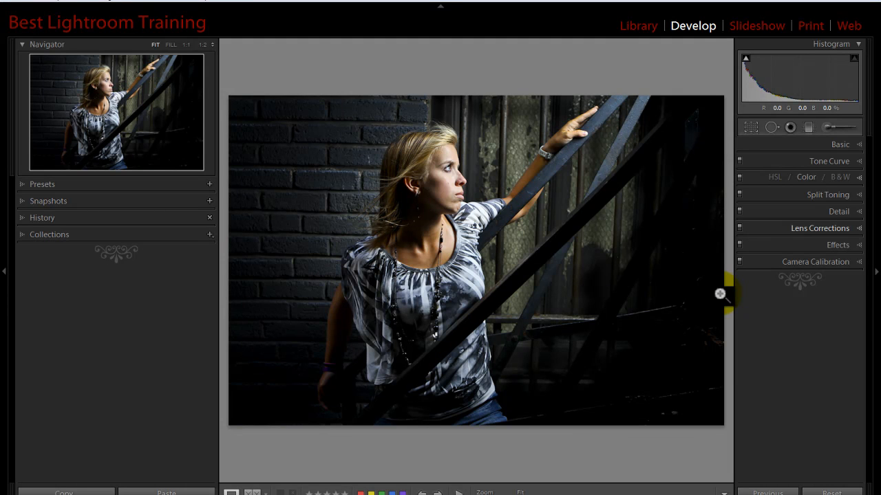
mouse_move(709, 278)
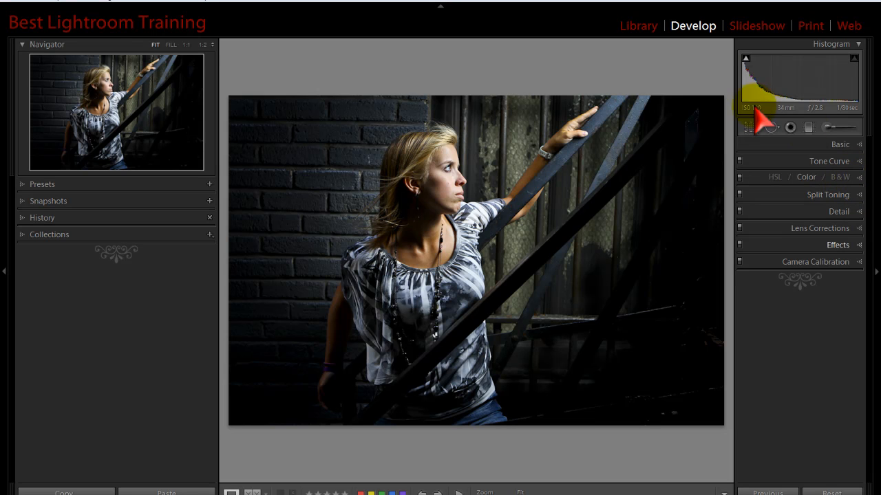
Step: Switch to the B&W mix and lighten Red to +16 and Yellow to +18
click(860, 177)
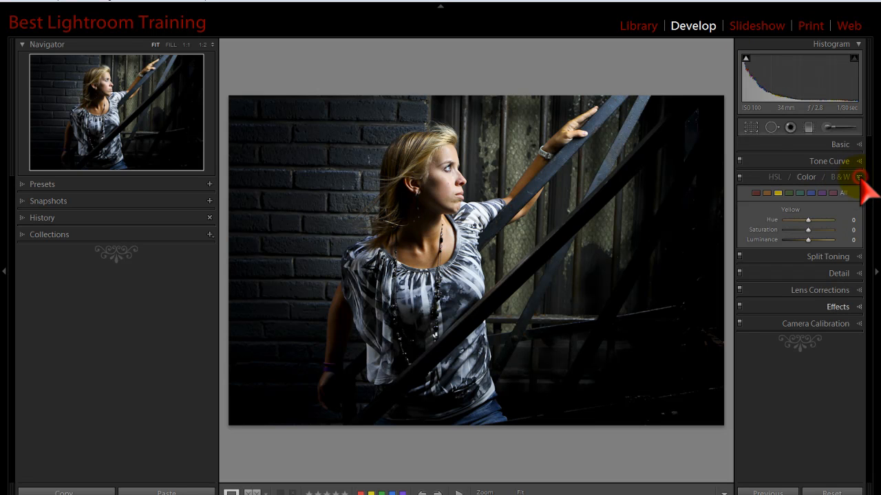
click(840, 177)
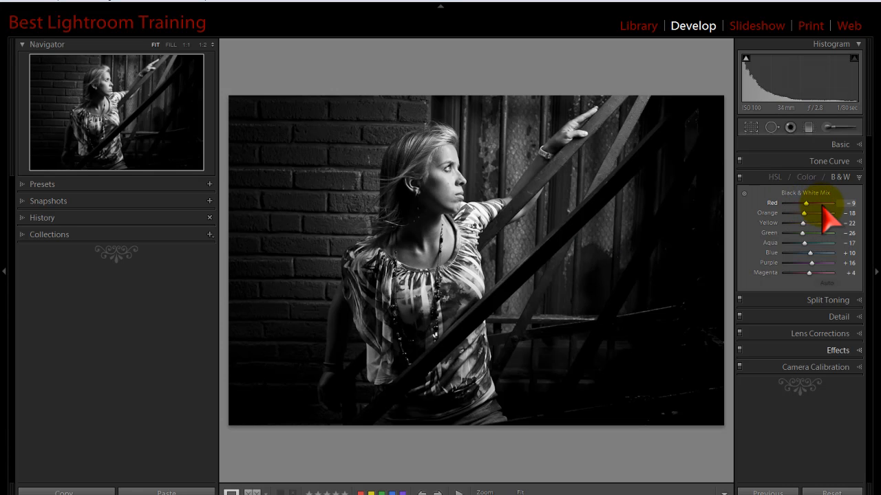
drag(805, 202, 825, 203)
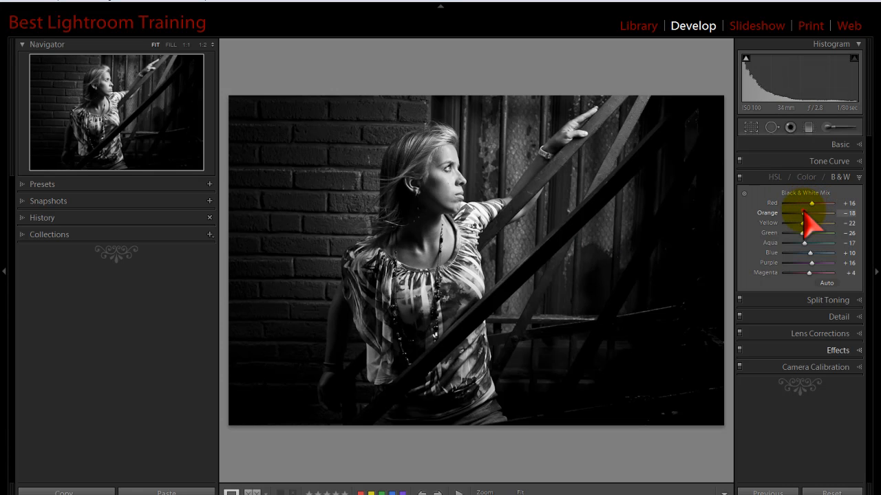
drag(806, 213, 818, 212)
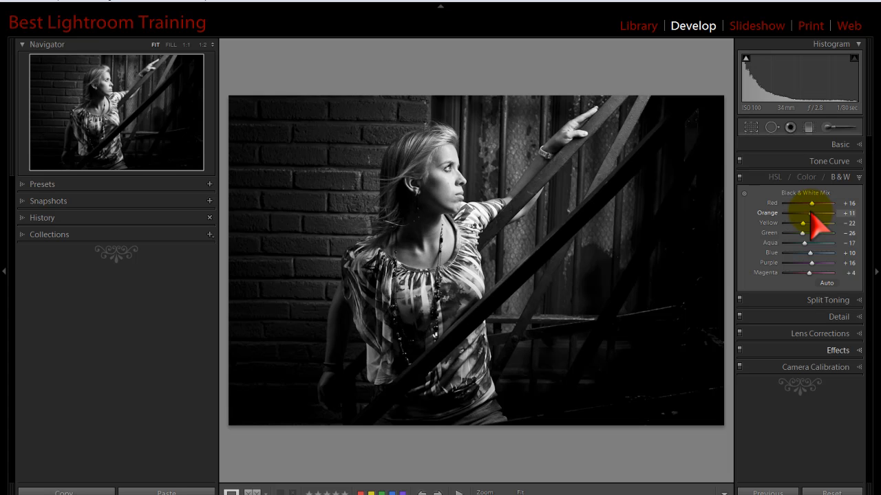
drag(801, 223, 822, 223)
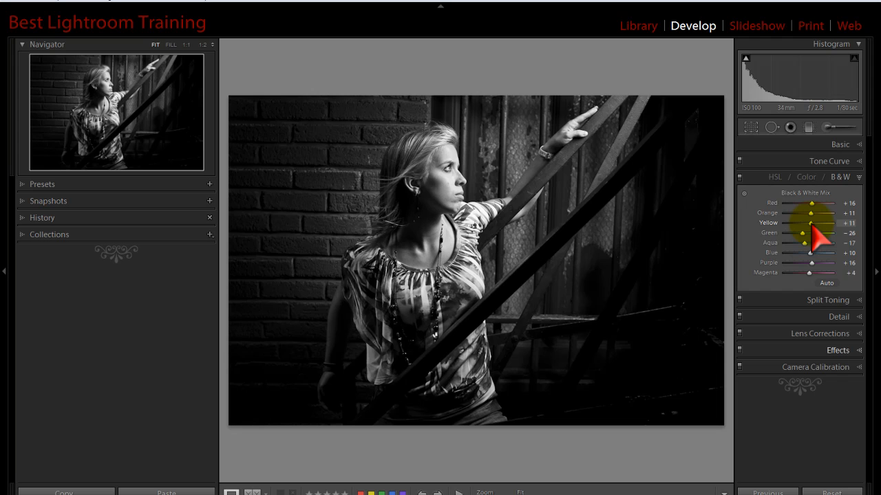
drag(815, 223, 801, 223)
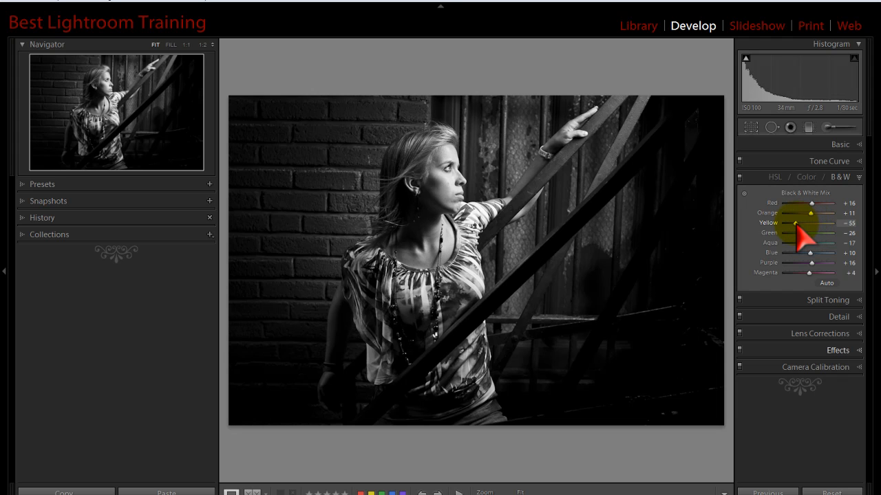
drag(798, 223, 815, 223)
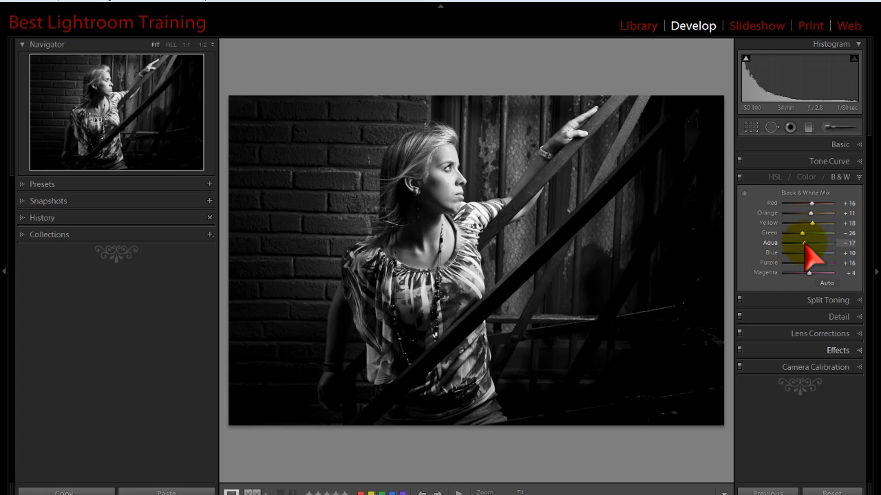
Step: Push the Aqua slider to +57 and bring Blue near neutral at +7
drag(808, 244, 778, 243)
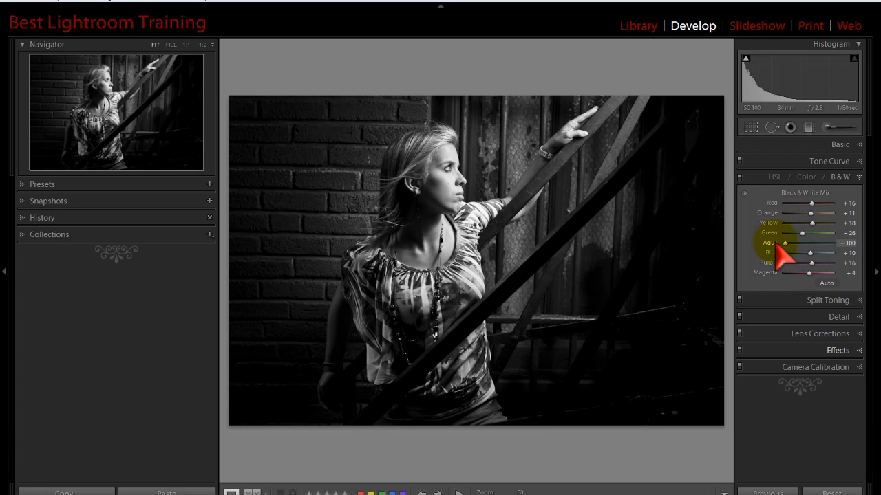
drag(784, 242, 818, 243)
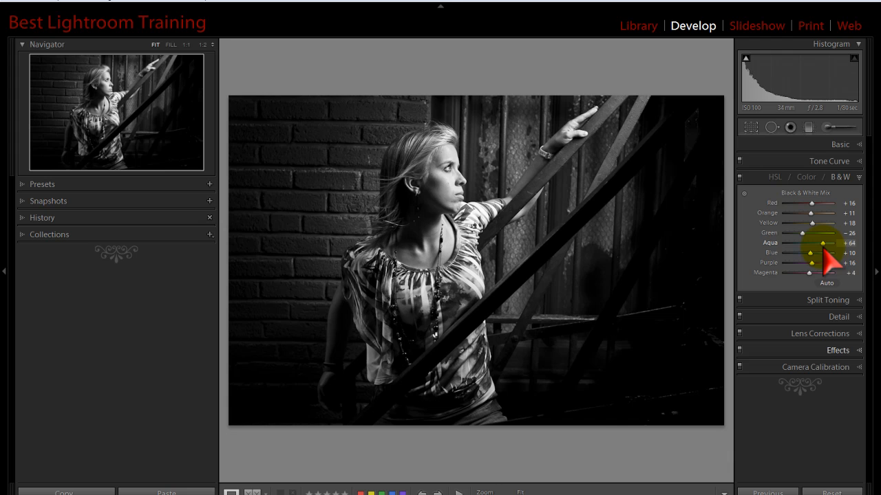
drag(826, 252, 835, 252)
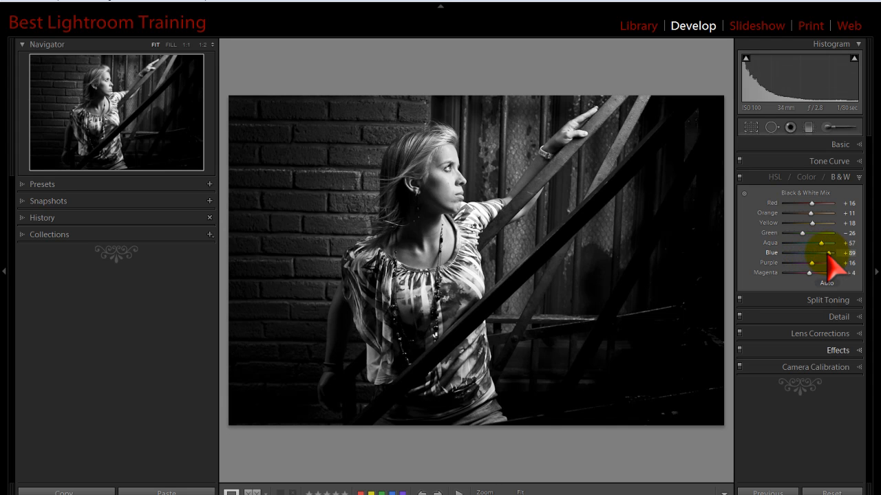
drag(836, 252, 812, 253)
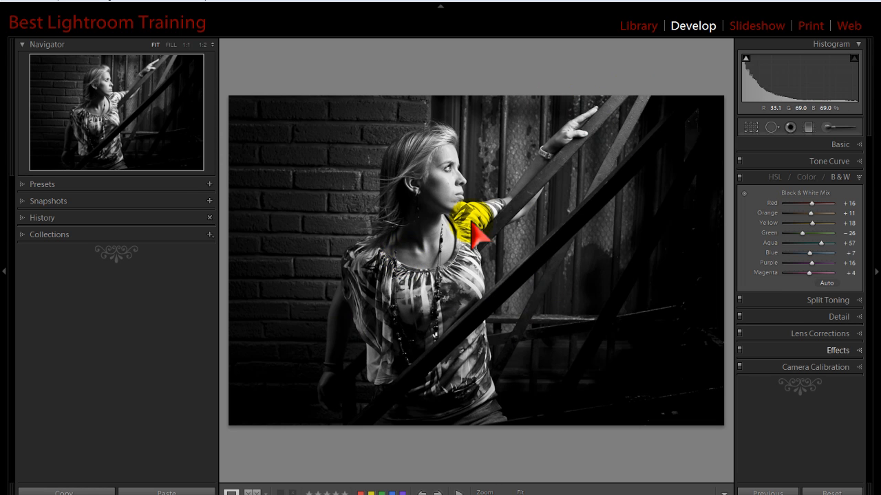
Step: Fine-tune the Orange slider to +25 to set the skin tone brightness
drag(816, 213, 809, 213)
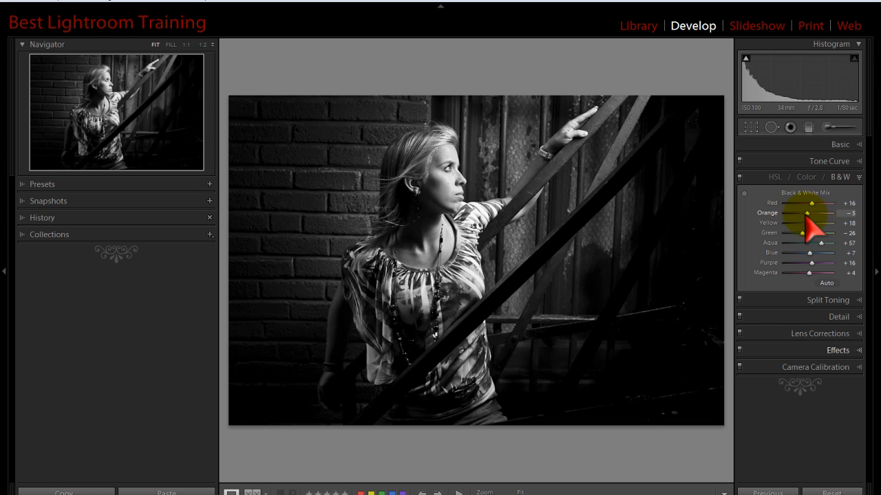
drag(811, 213, 795, 214)
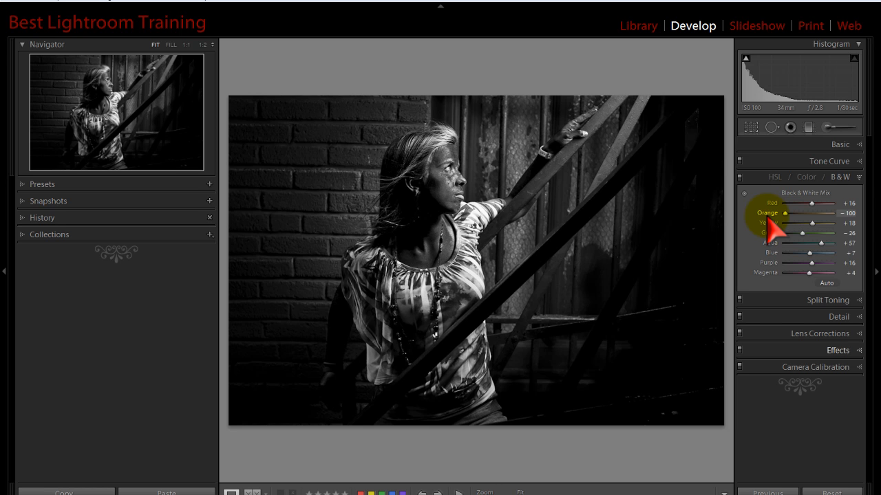
drag(793, 213, 822, 213)
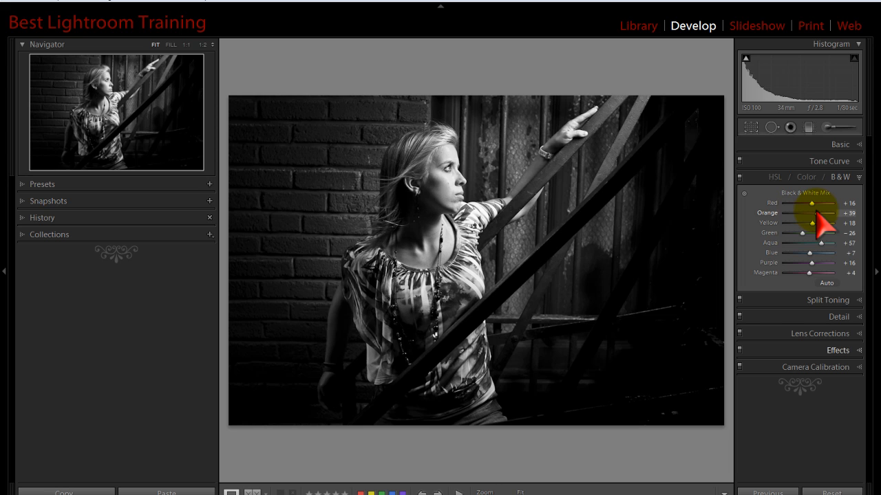
drag(826, 213, 814, 213)
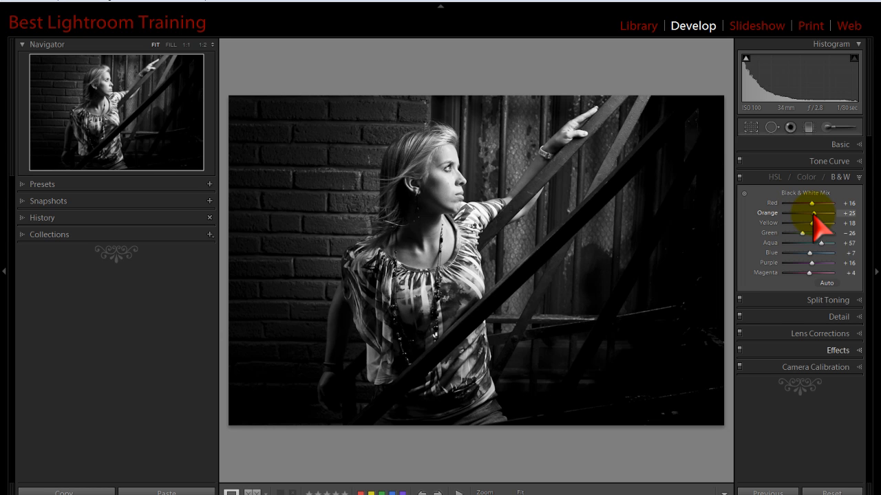
drag(818, 214, 820, 212)
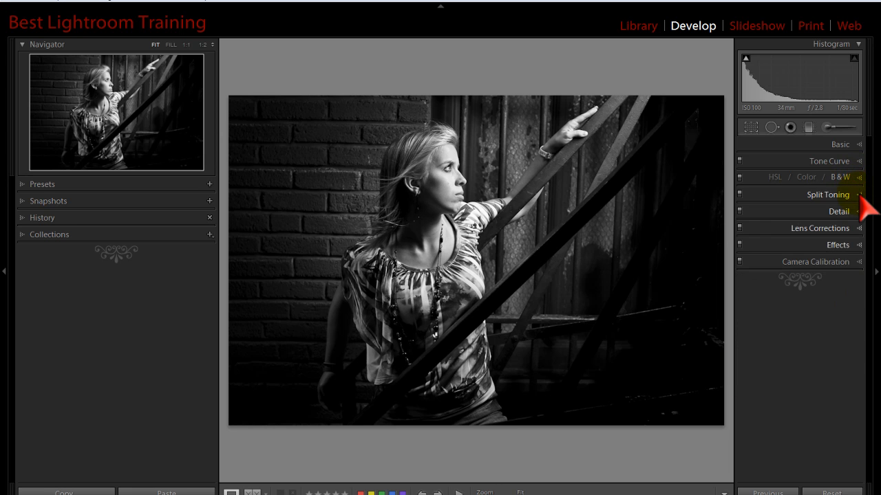
Step: Choose a lavender highlight tint at hue 262 in Split Toning
click(827, 195)
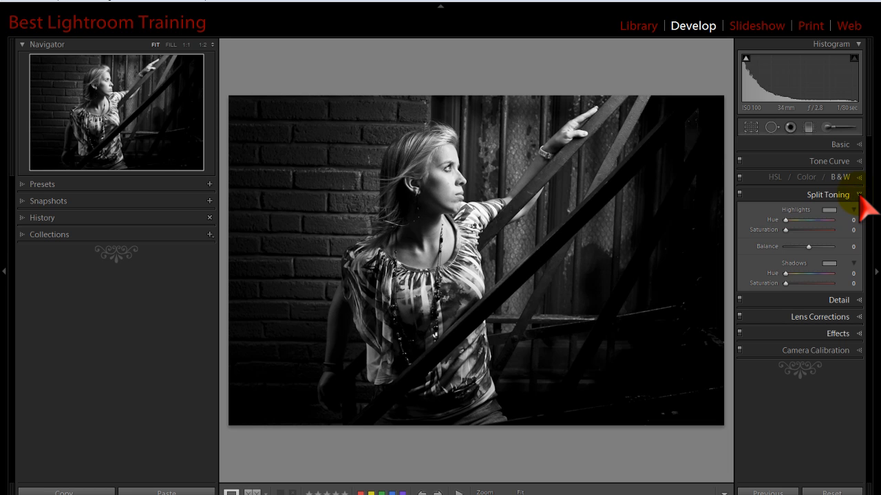
mouse_move(832, 223)
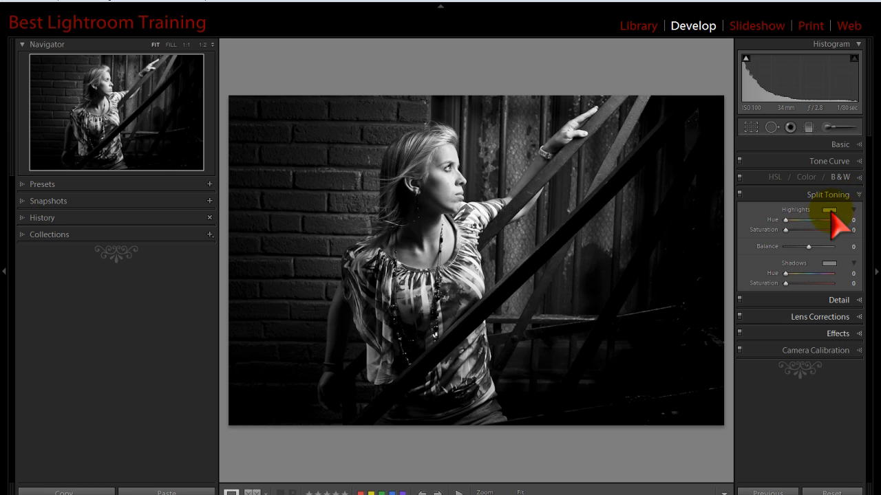
click(831, 210)
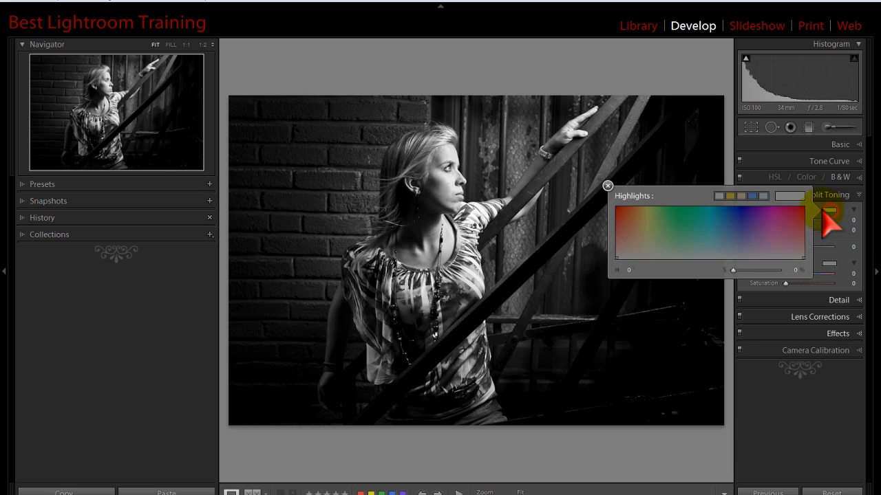
mouse_move(664, 241)
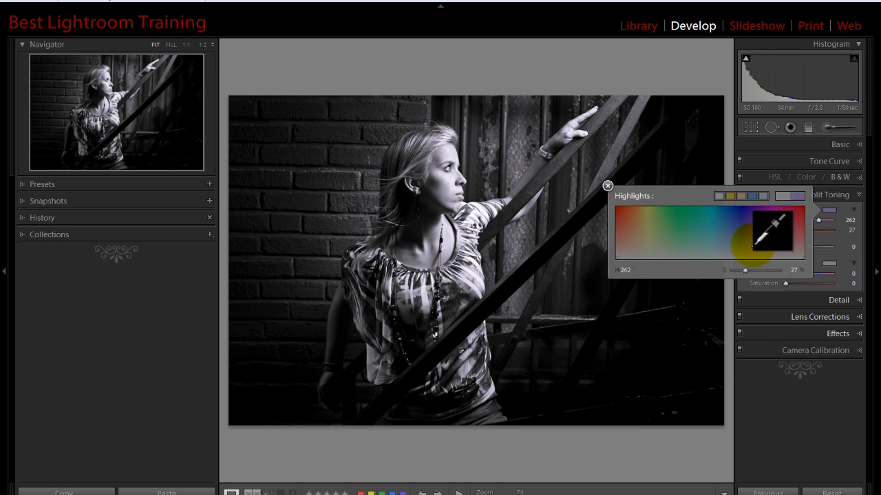
click(822, 237)
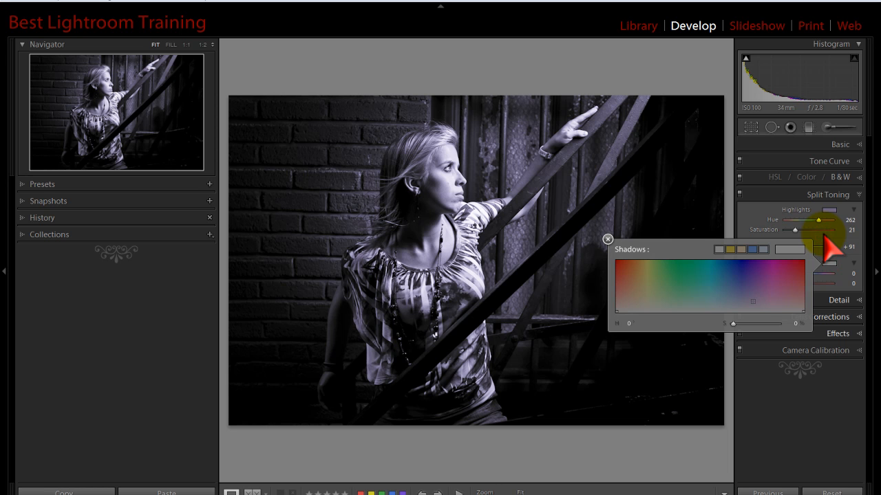
Step: Apply a violet shadow tint, lower highlight saturation to 11, and set shadow hue 258
click(608, 240)
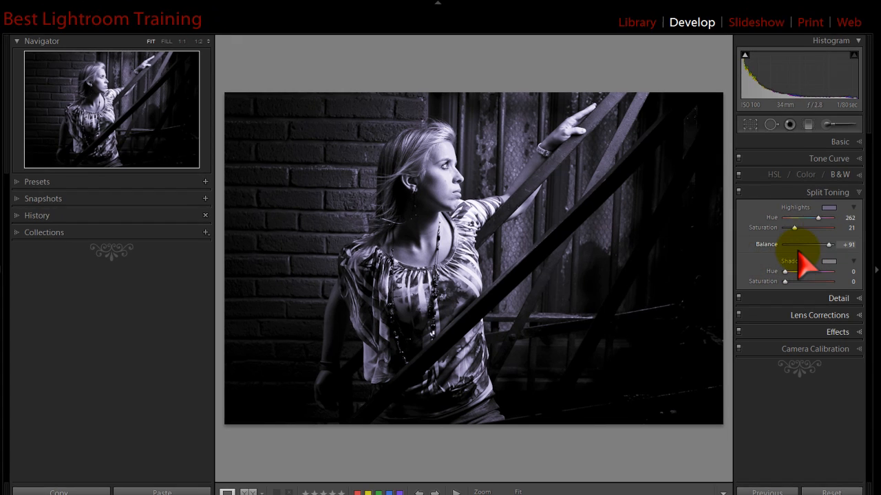
drag(793, 227, 760, 121)
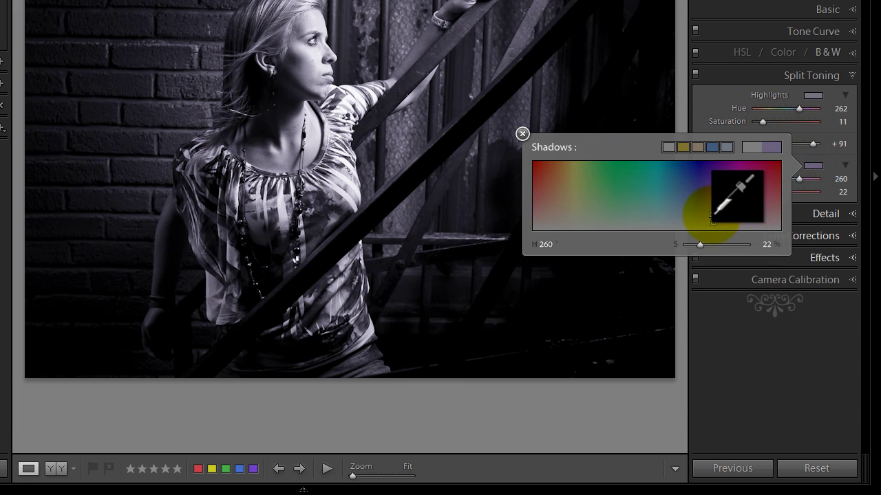
click(522, 134)
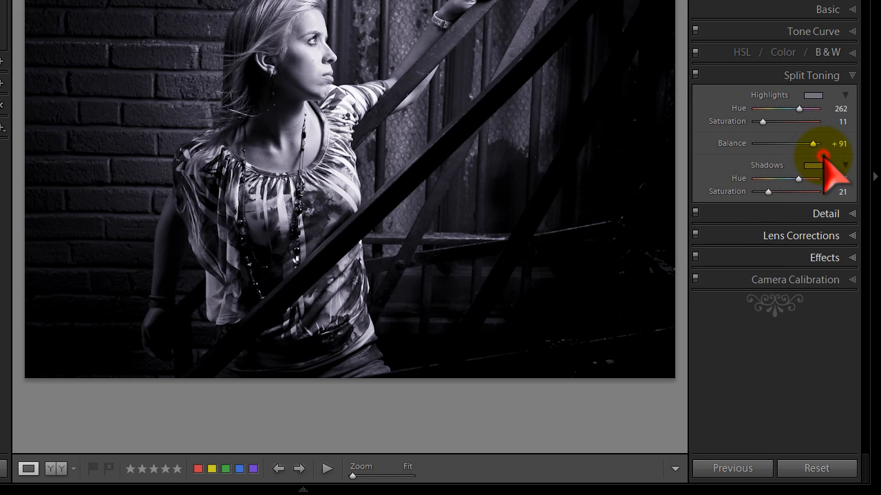
drag(808, 178, 797, 178)
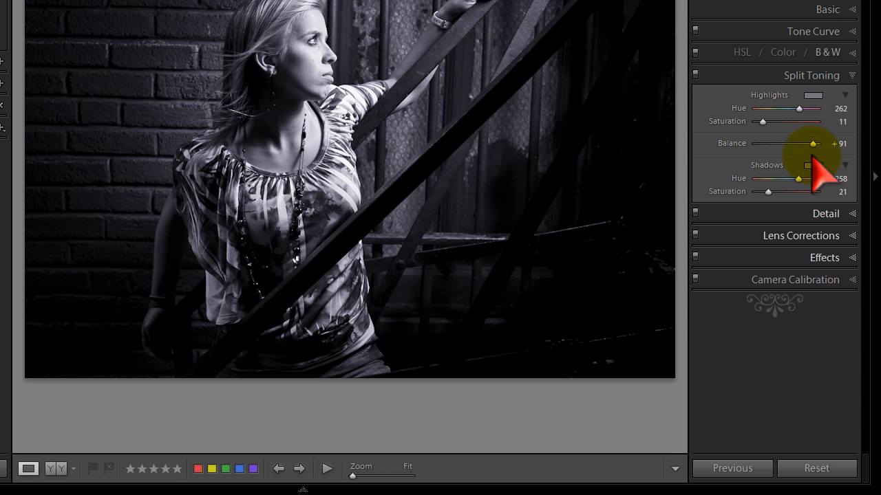
click(822, 95)
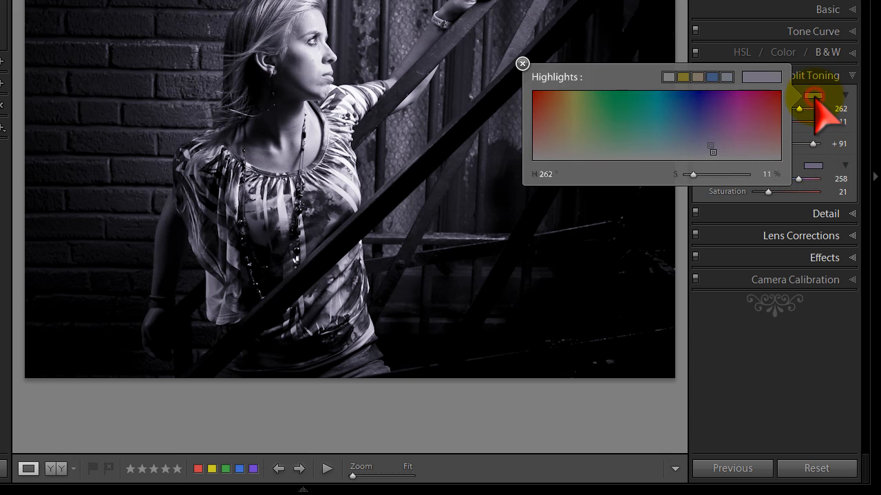